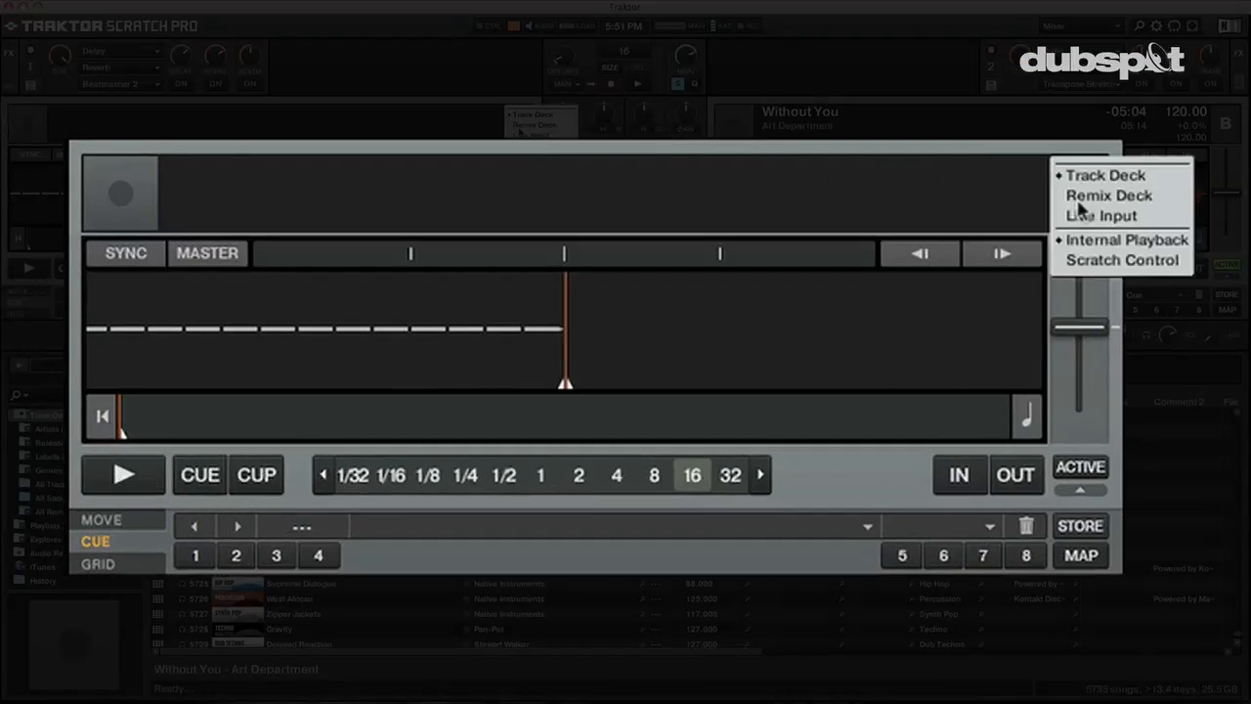
mouse_move(1110, 195)
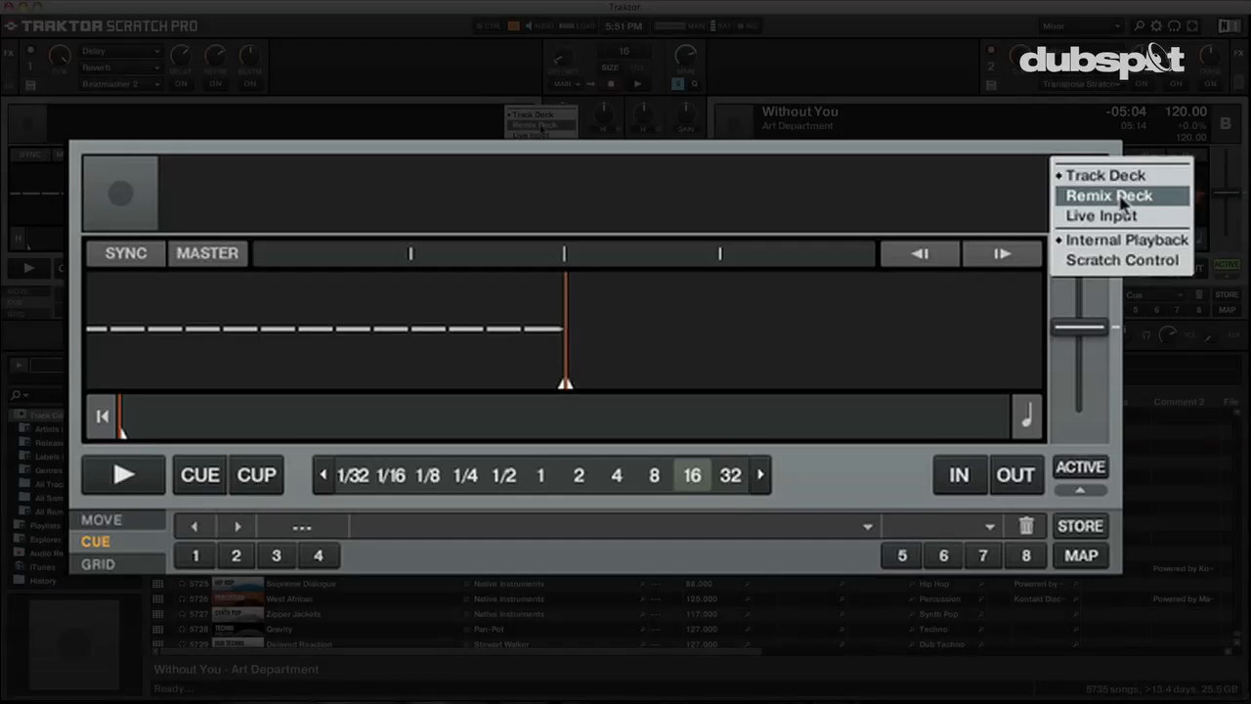
Switch deck A's type from a track deck to Remix Deck.
click(1122, 196)
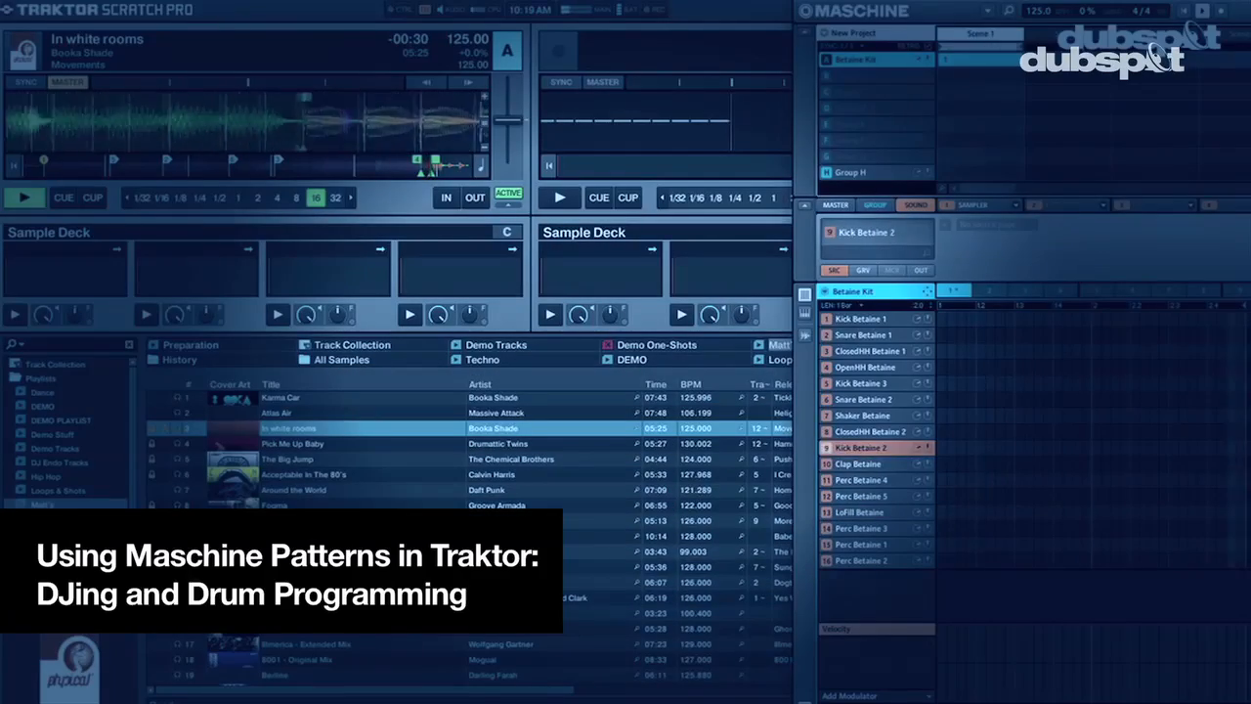
Select the Monsieur Bueh Kit drum pattern in Maschine's pattern area.
click(867, 463)
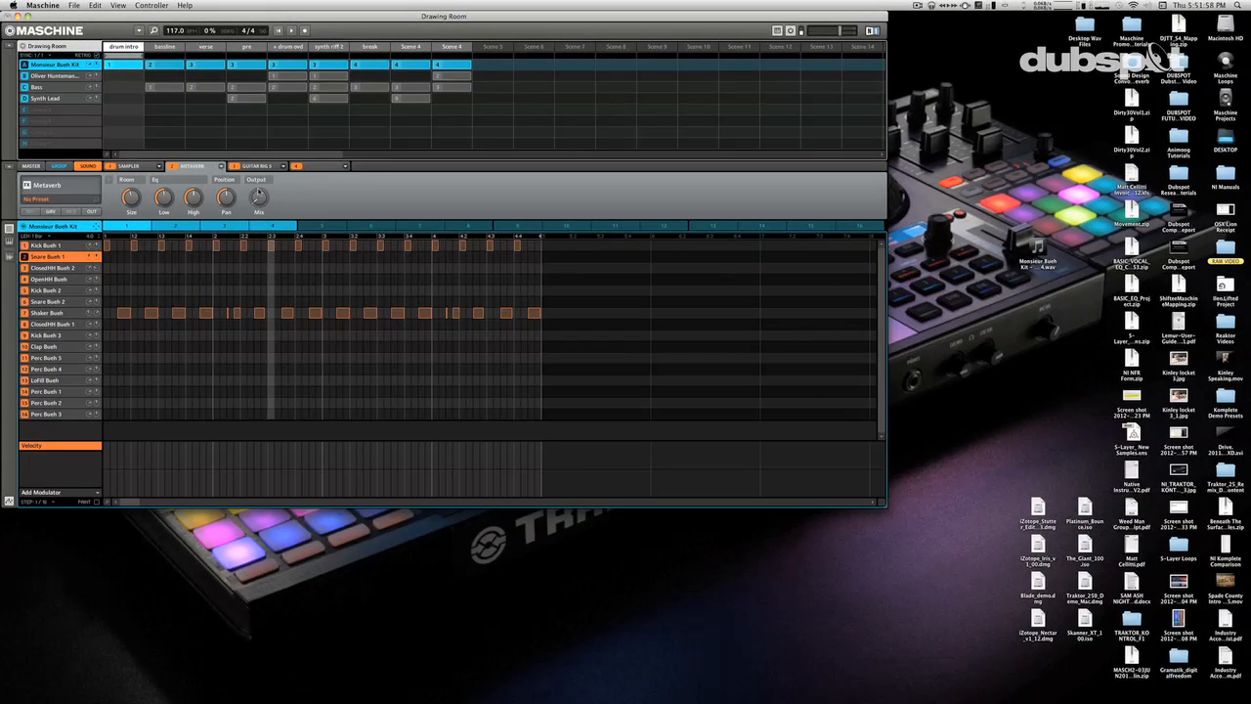
In Traktor, load 'Monsieur Bueh Kit - A1 - 4' from Desktop into remix slot 1 and test-play it.
key(cmd+tab)
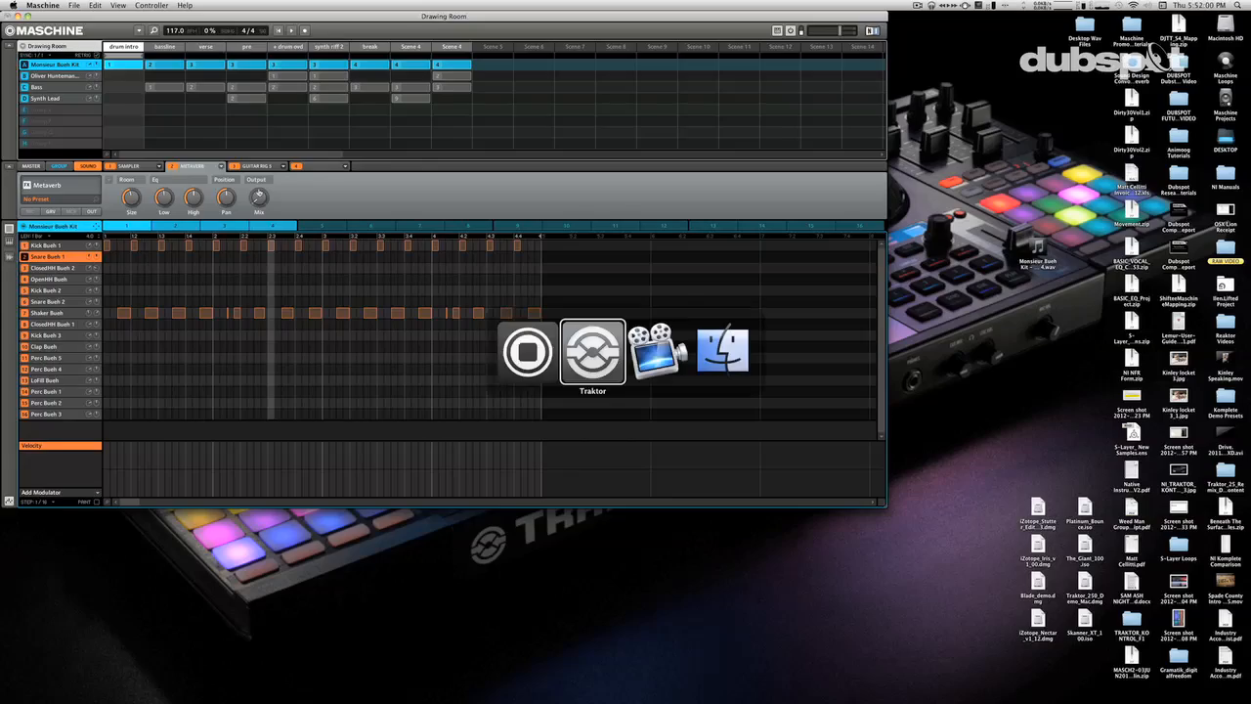
click(592, 350)
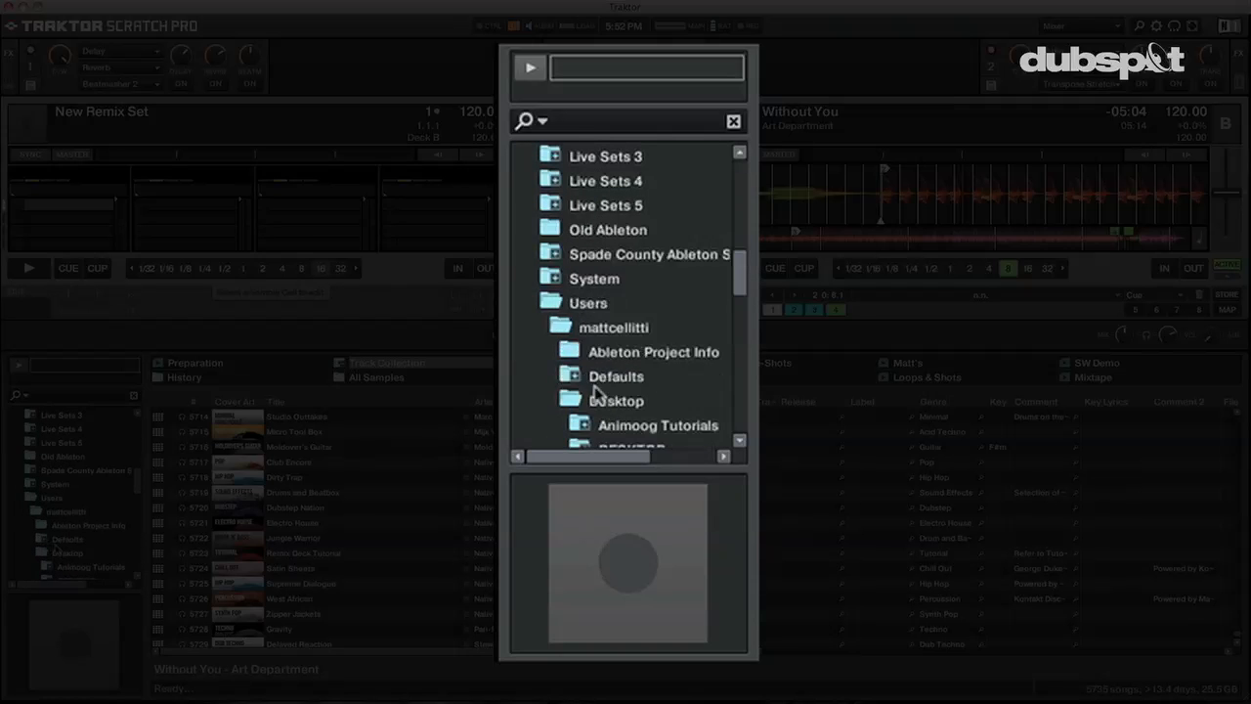
click(731, 121)
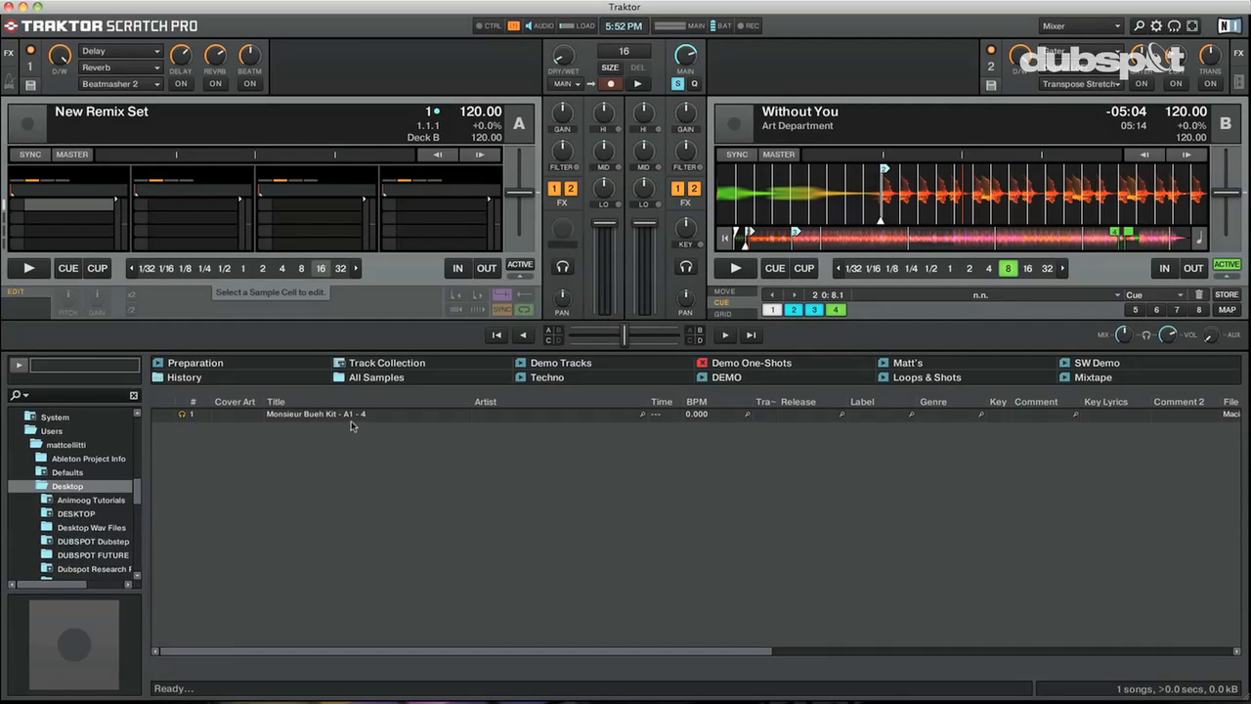
click(352, 416)
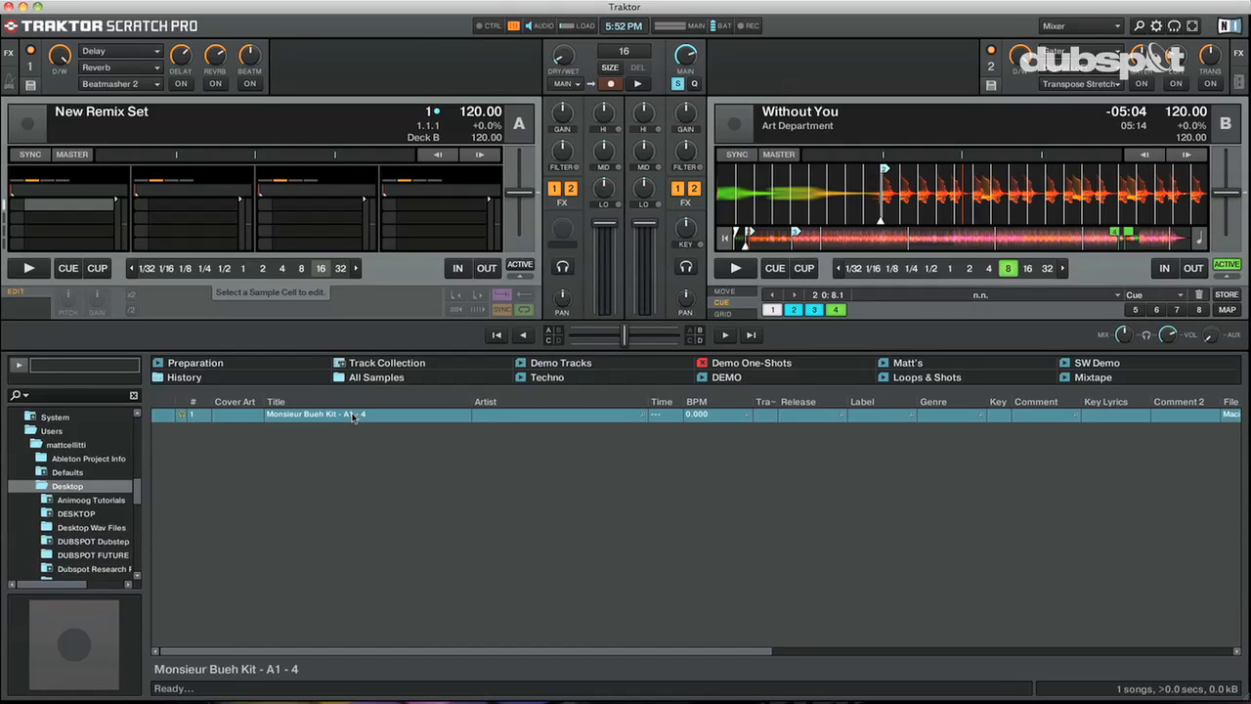
drag(352, 414, 68, 211)
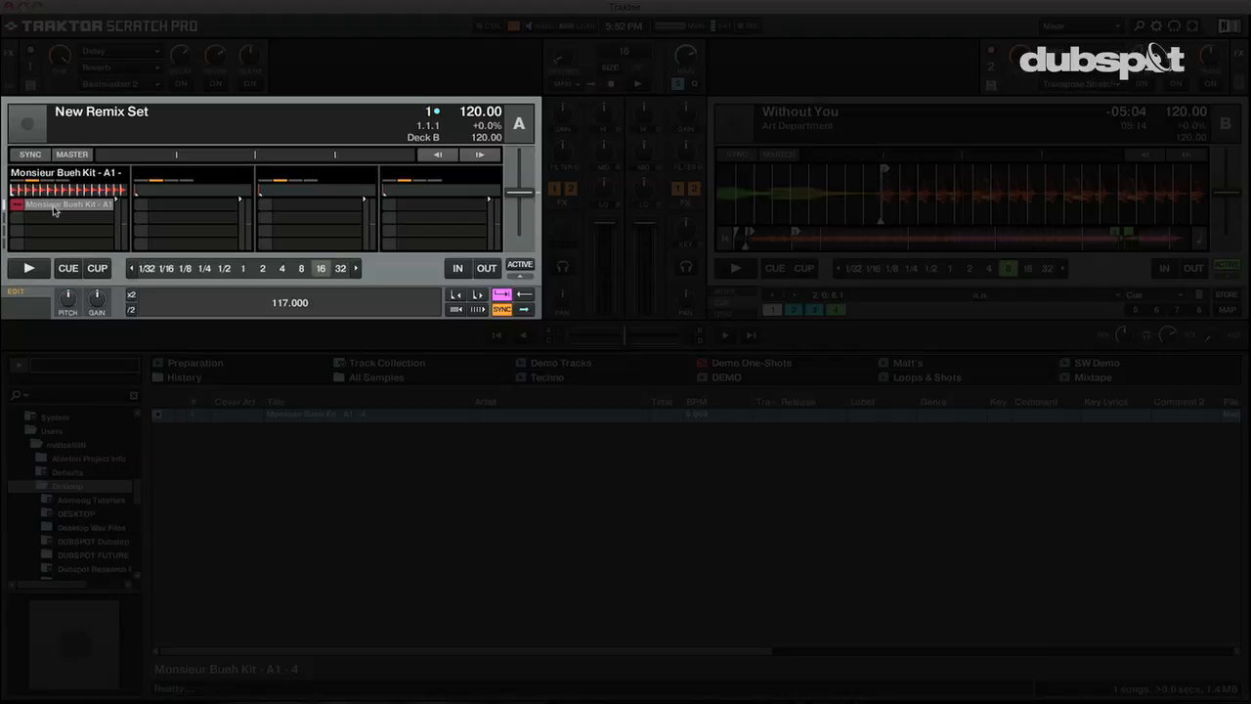
click(33, 267)
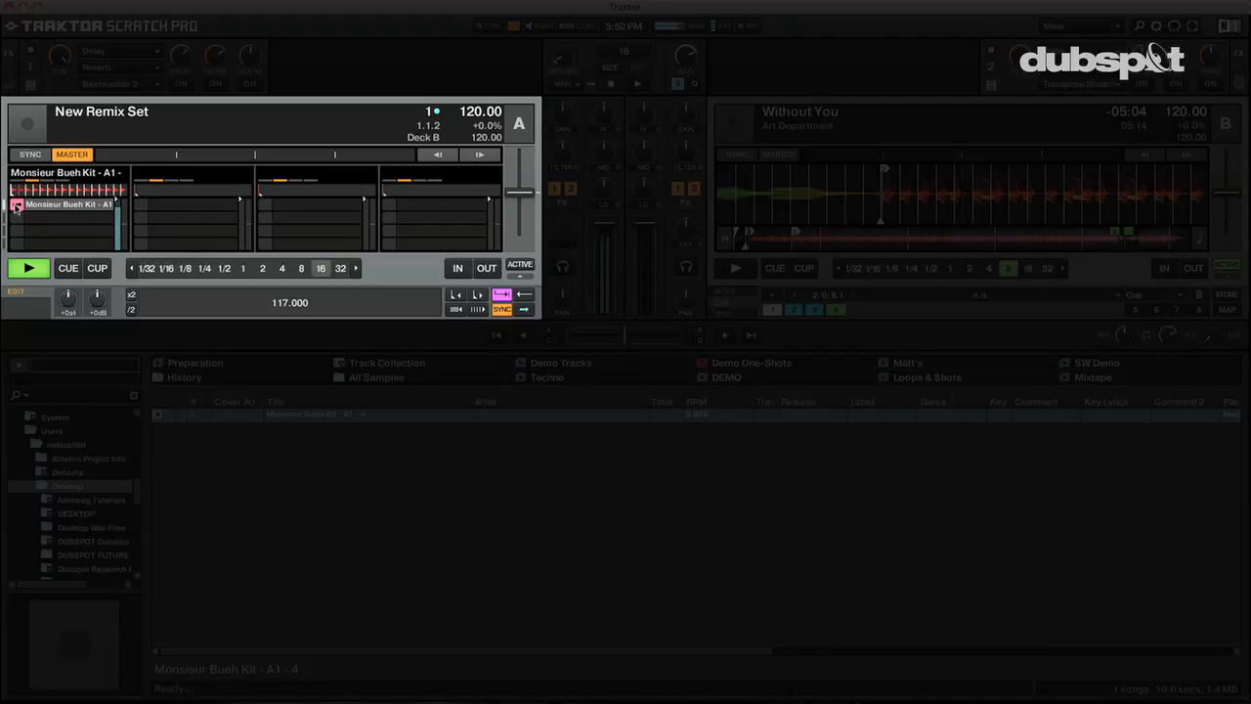
click(30, 268)
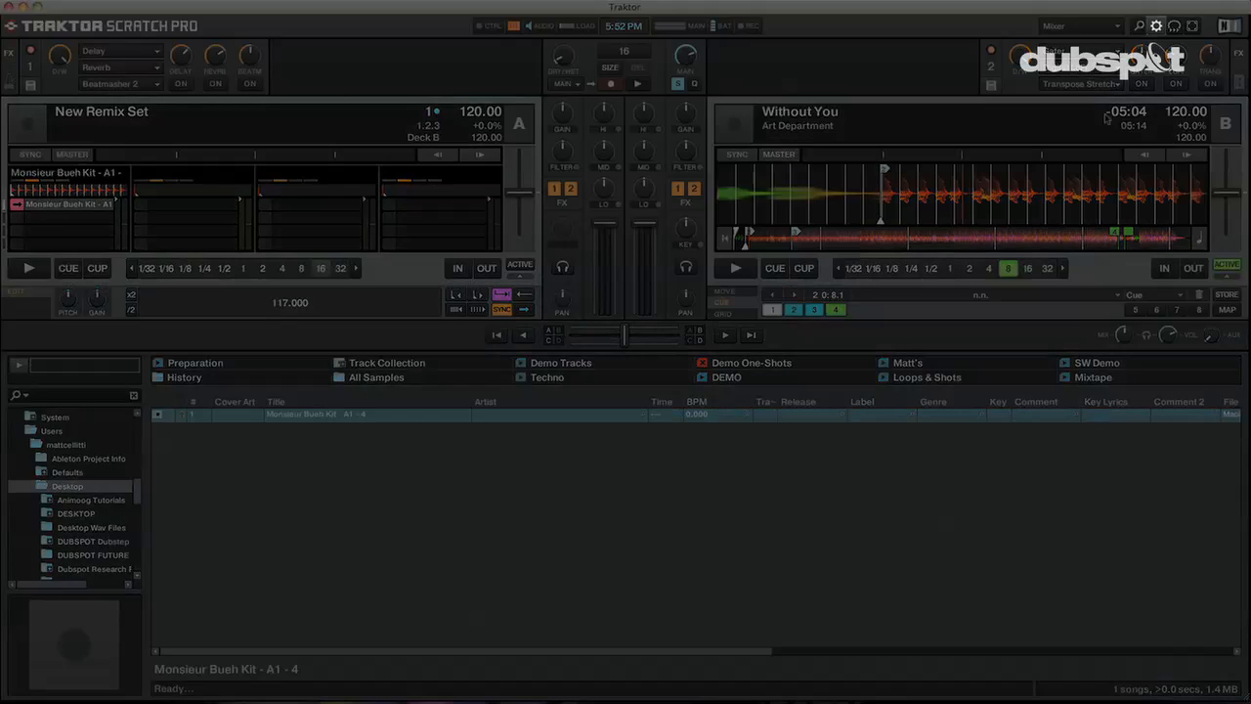
click(1167, 23)
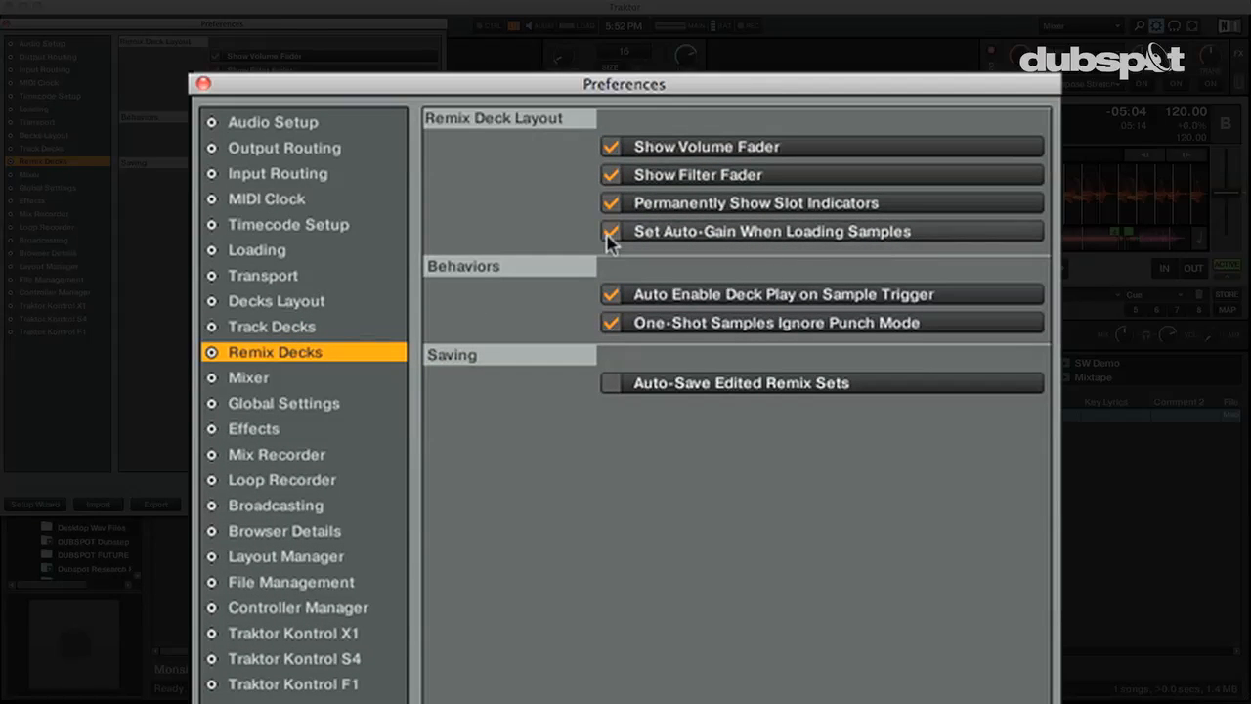
click(611, 231)
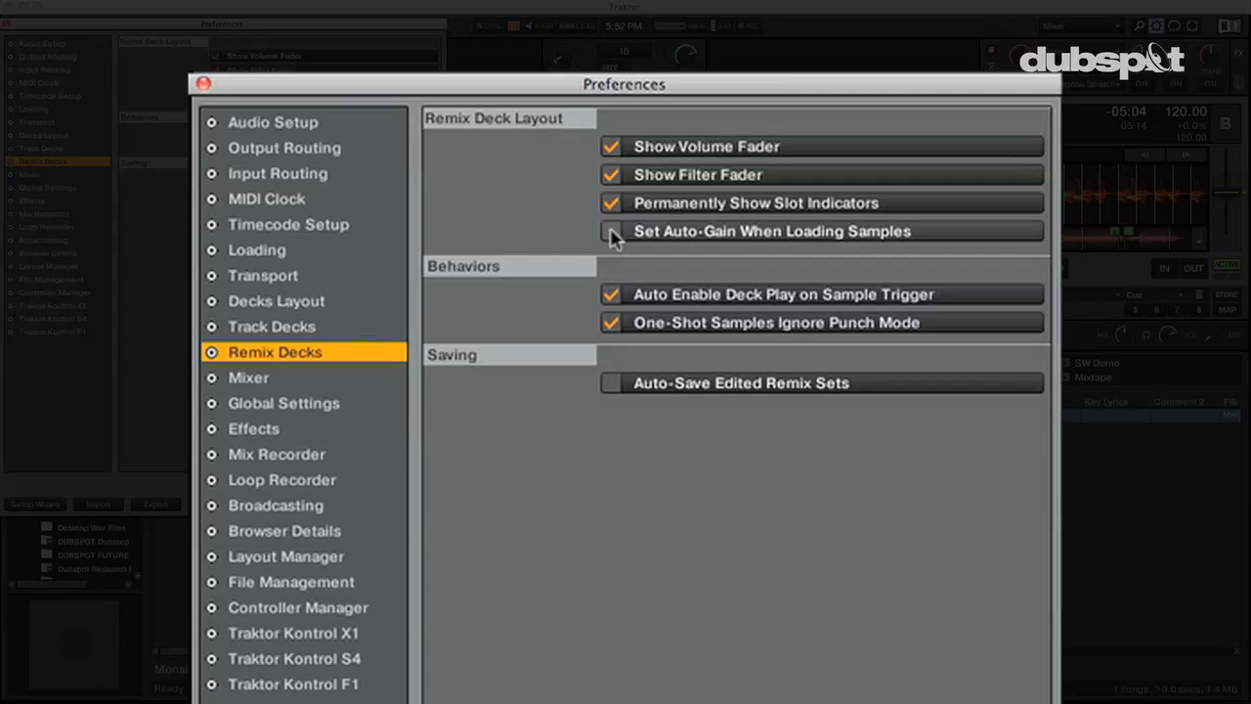
click(610, 231)
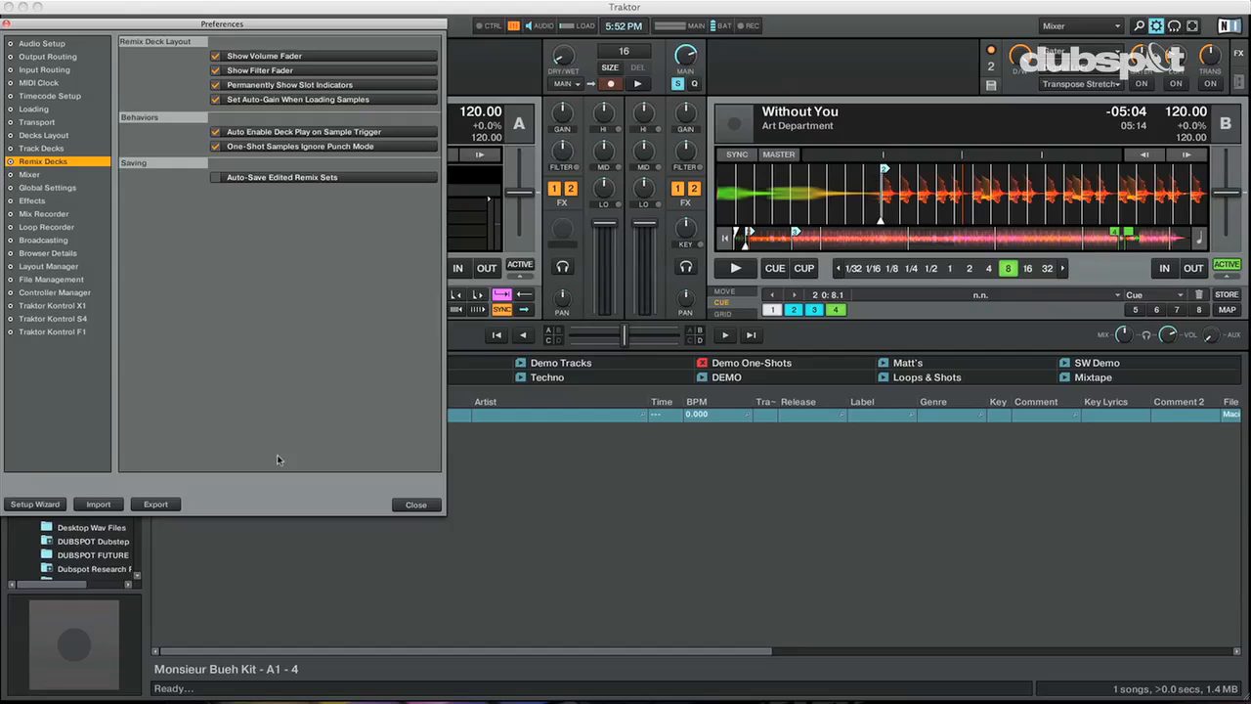
mouse_move(418, 505)
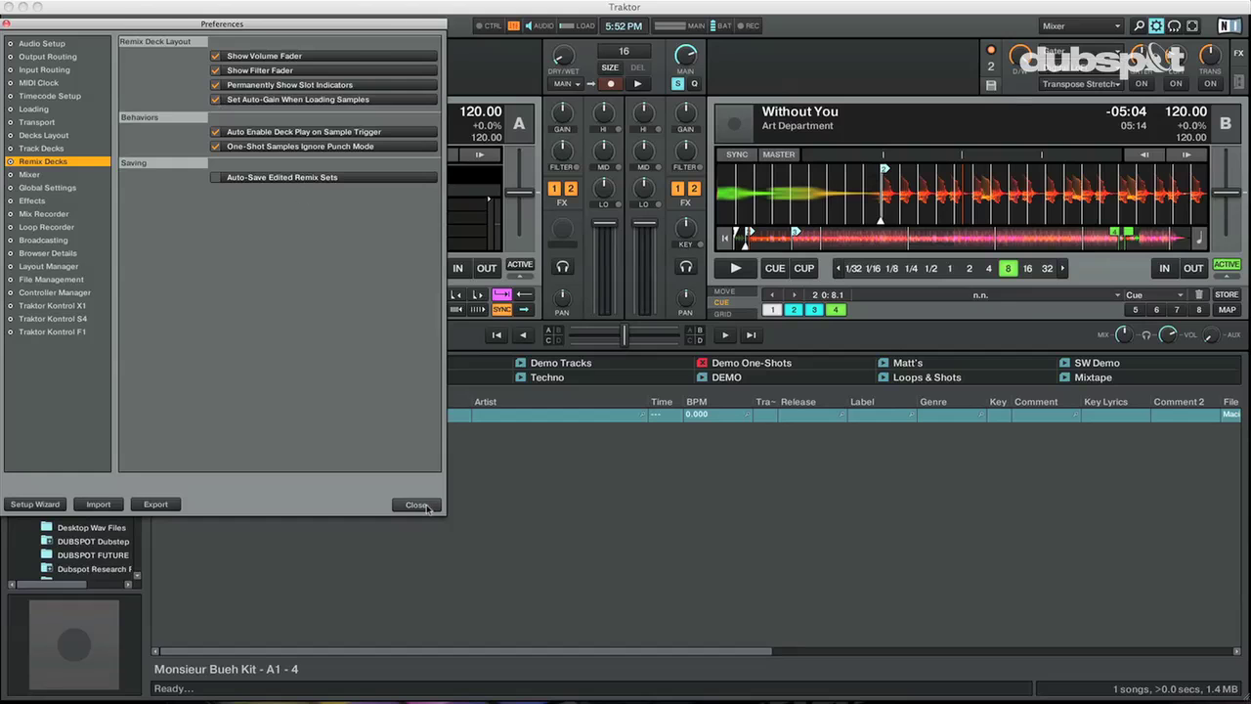
click(417, 504)
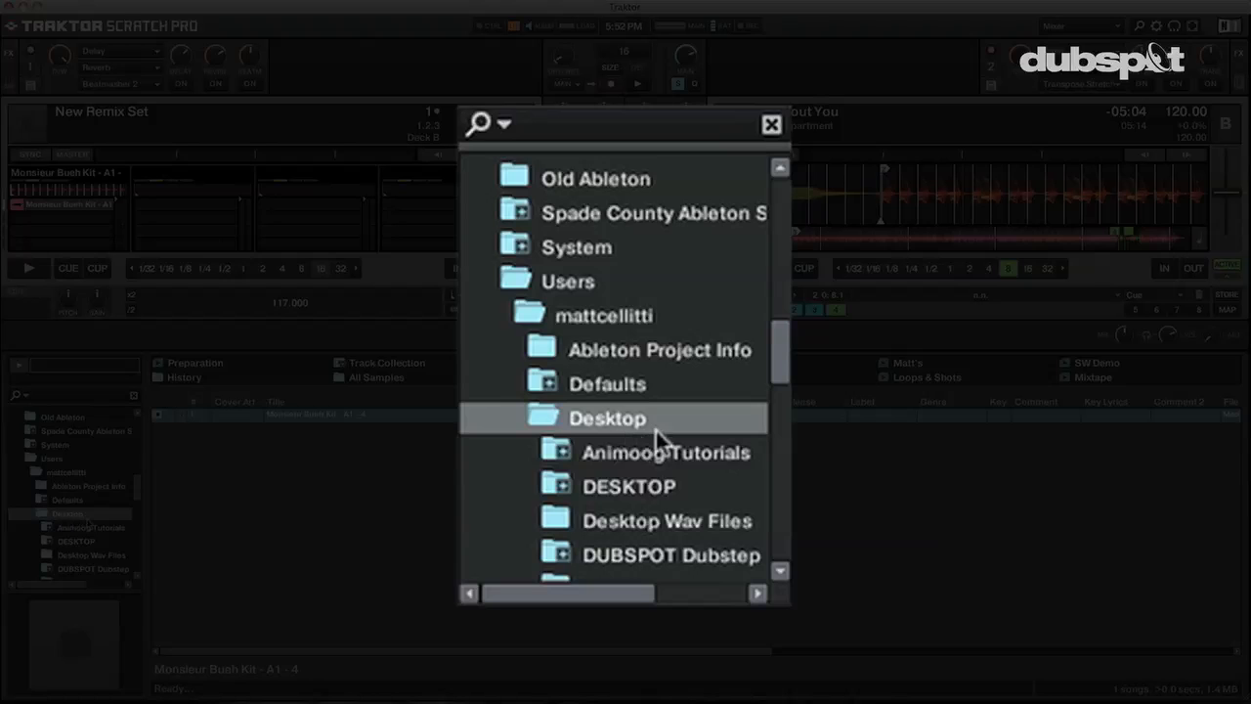
Bring up the context menu for the Desktop folder in Traktor's browser tree.
right_click(607, 418)
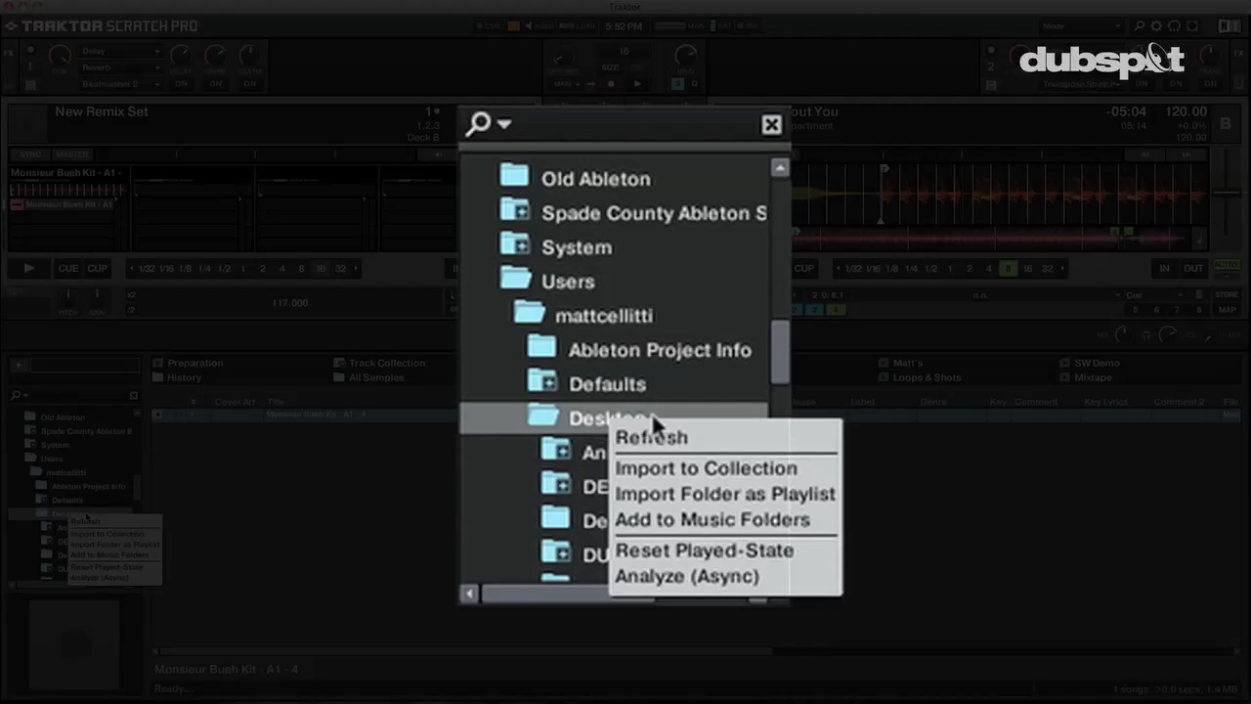
mouse_move(717, 533)
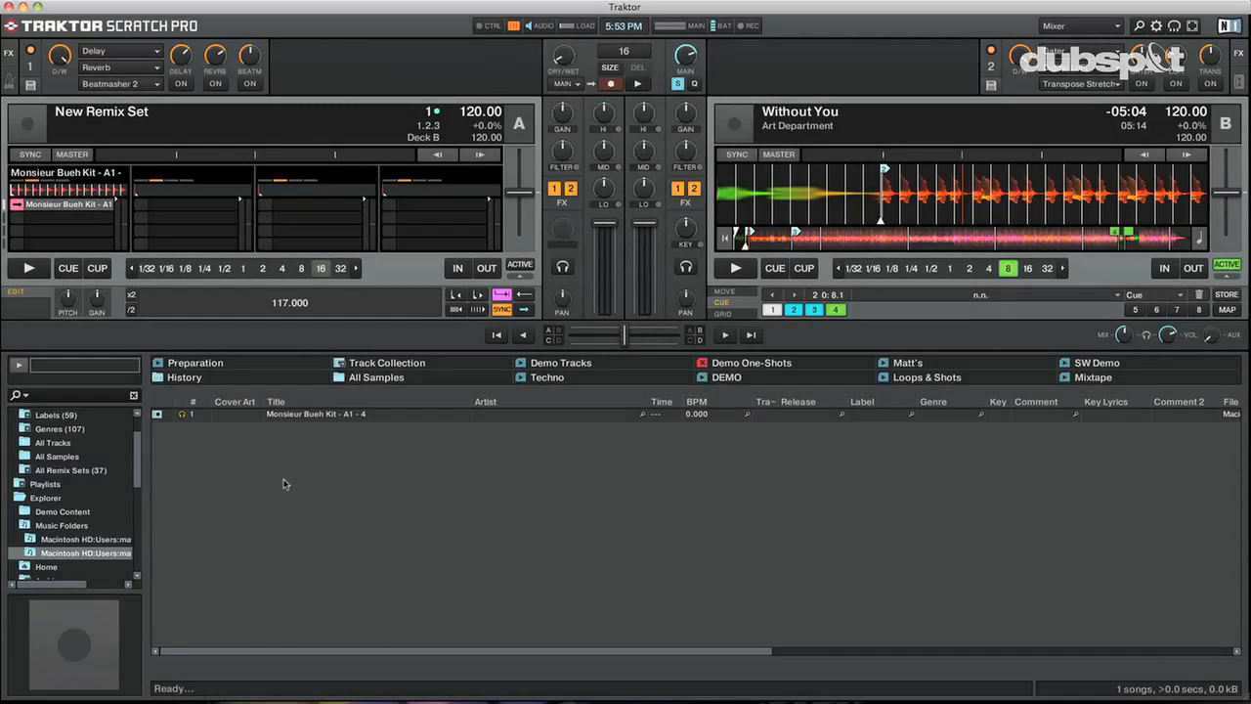
mouse_move(349, 502)
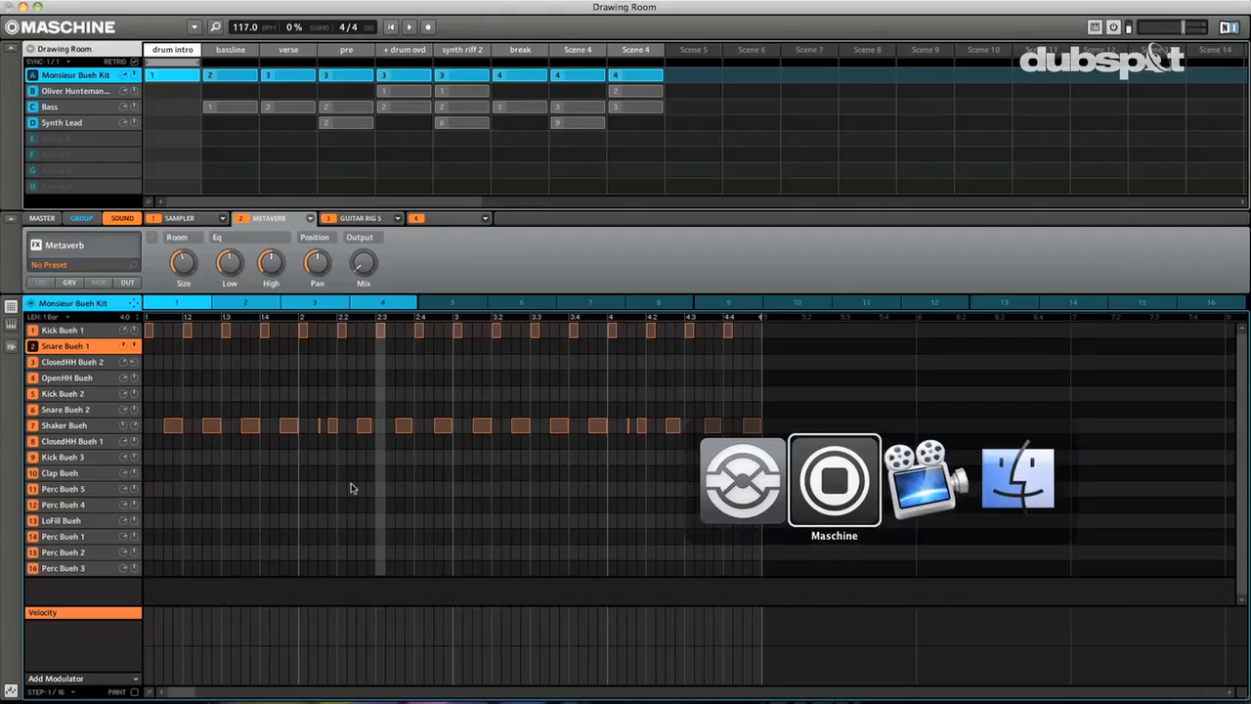
mouse_move(242, 107)
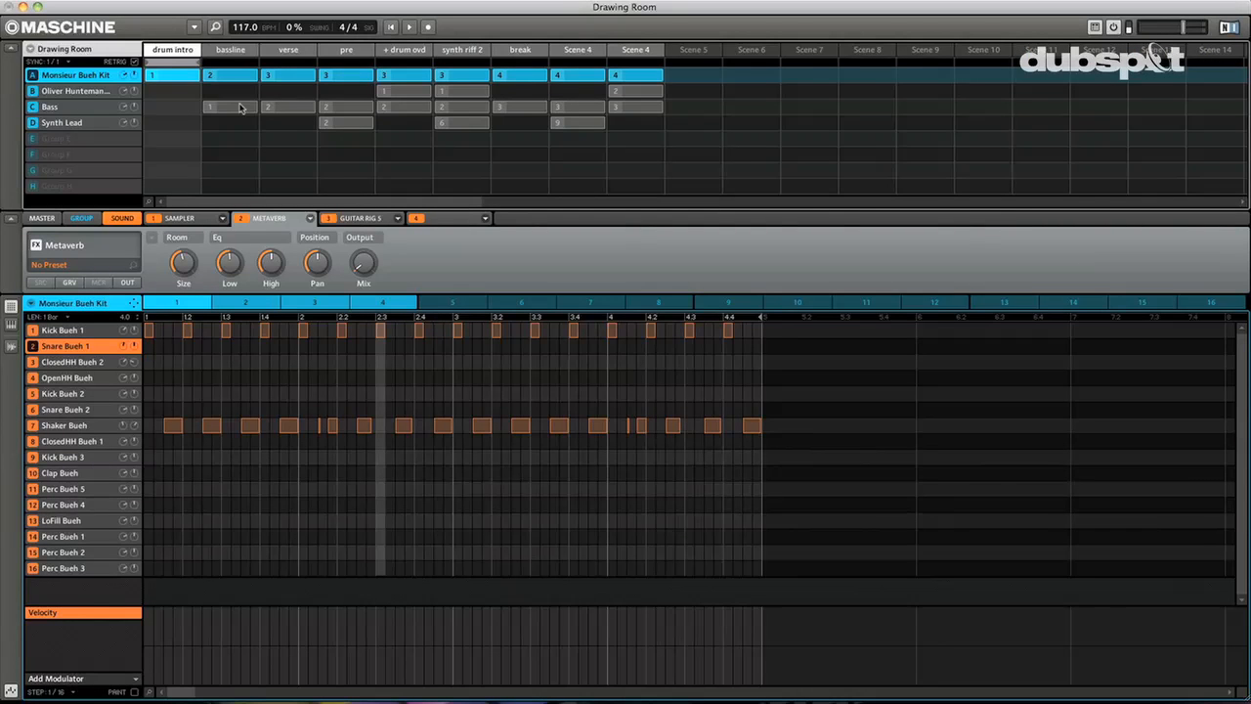
Select the bassline scene and the Bass group to show the Disco Bass notes.
click(230, 50)
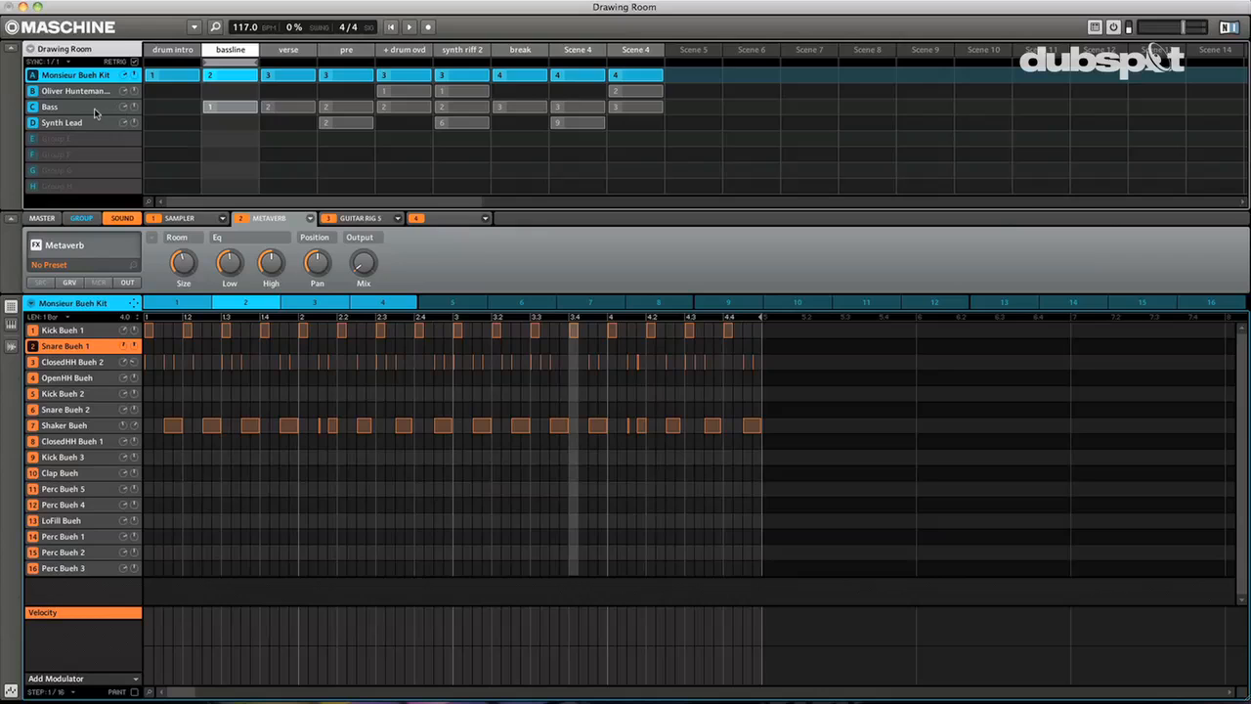
click(49, 107)
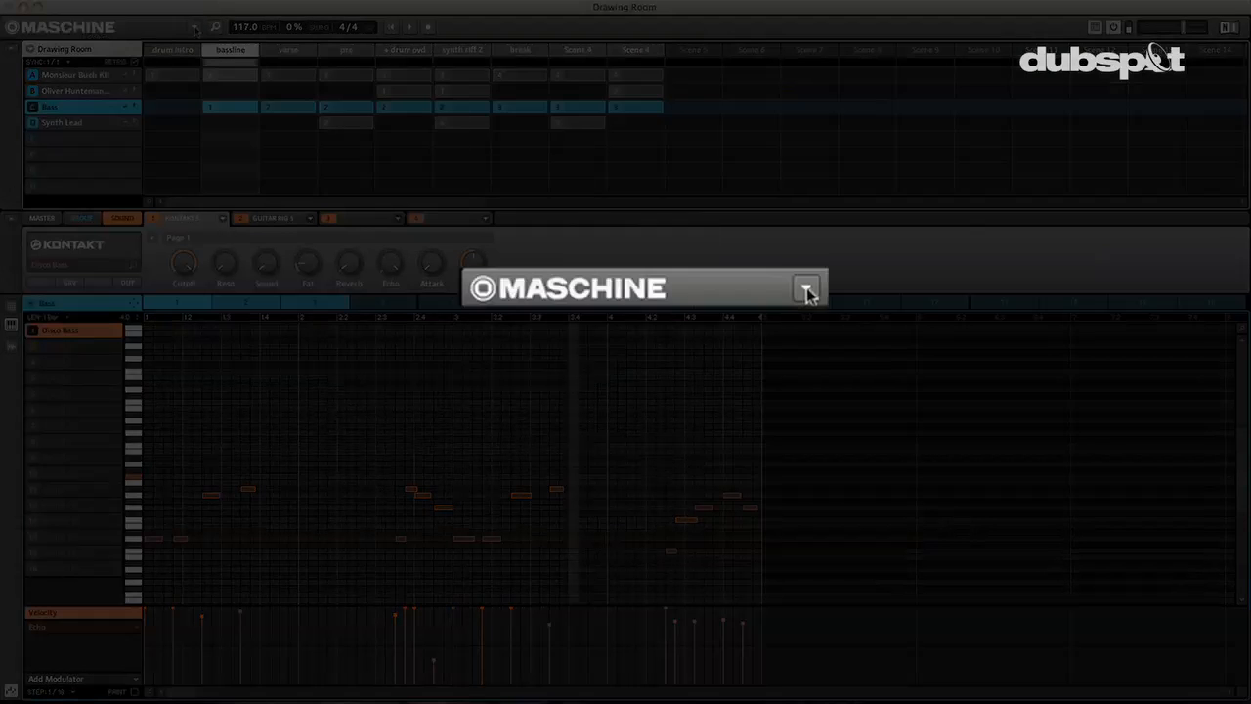
Open Maschine's Export Audio settings and set the export region to the loop range.
click(806, 287)
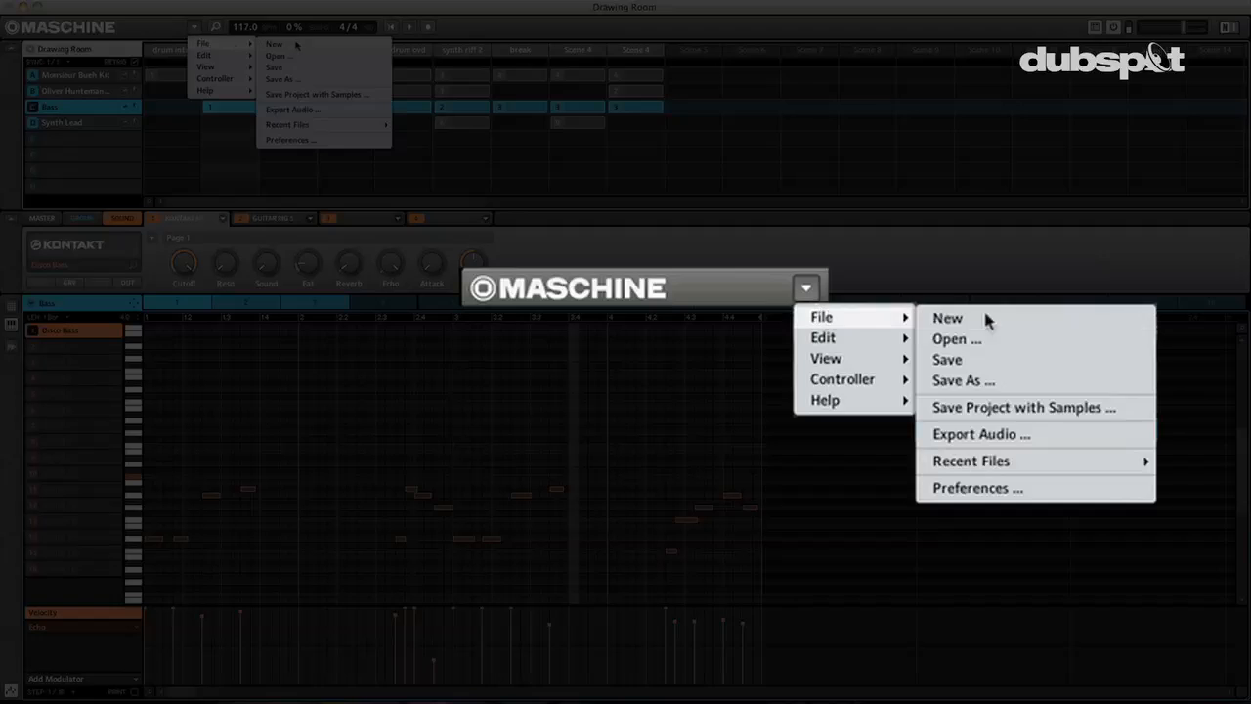
click(978, 434)
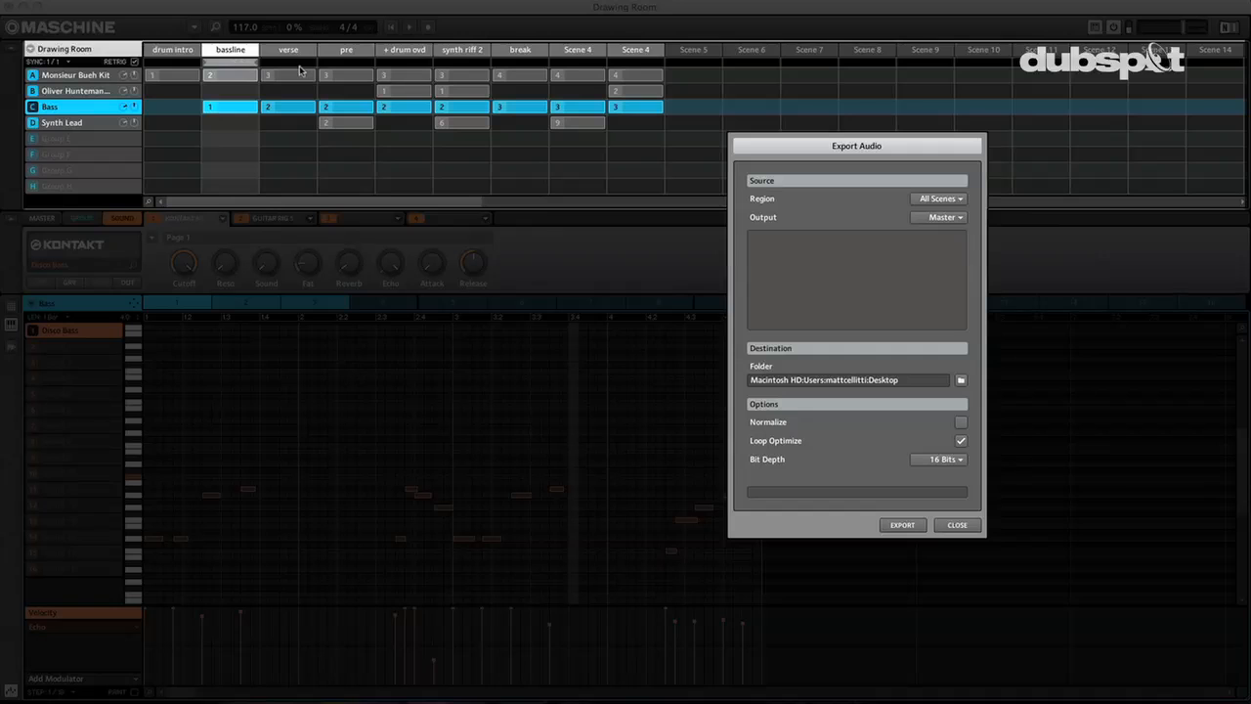
mouse_move(672, 74)
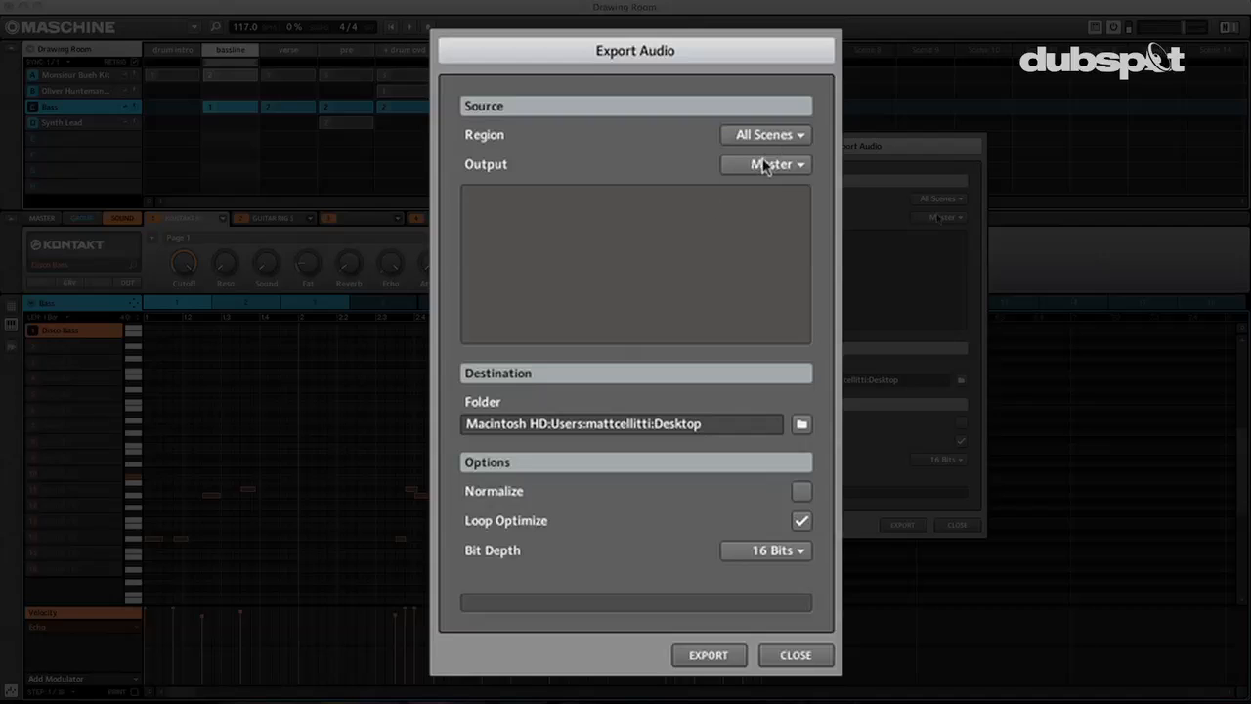
mouse_move(794, 171)
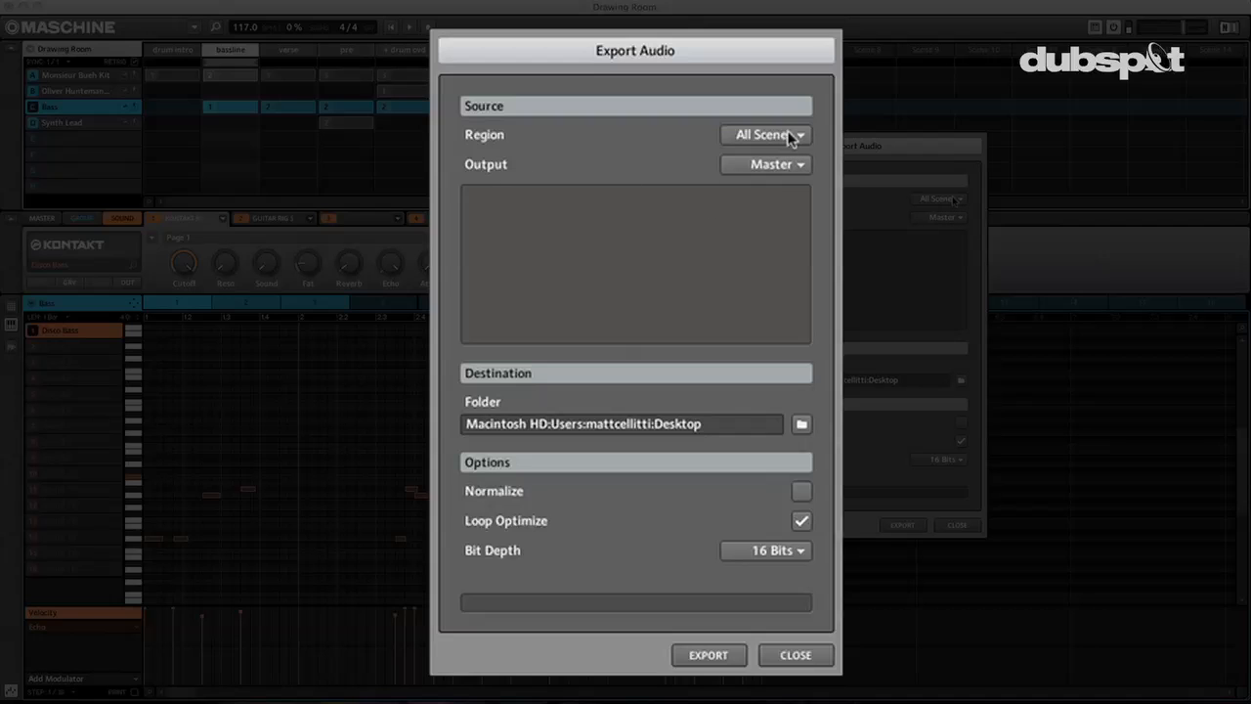
click(767, 135)
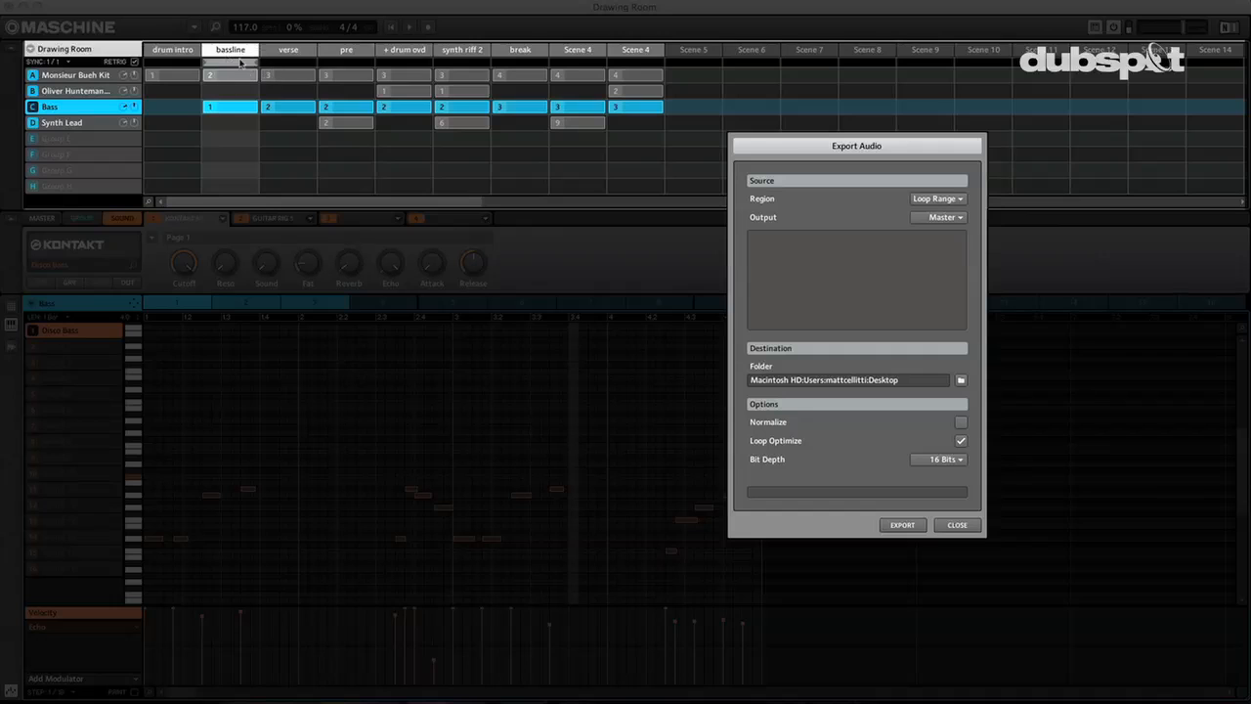
mouse_move(240, 62)
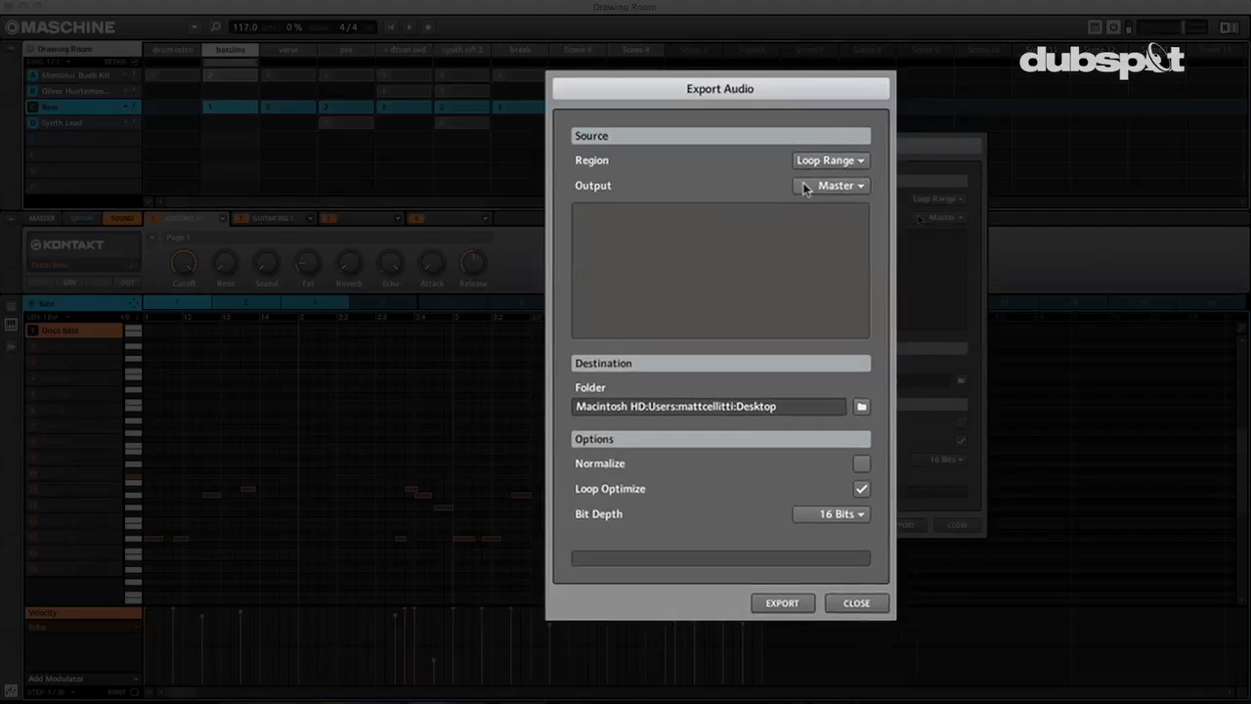
Set Output to Groups and export the checked groups to the Desktop.
click(833, 186)
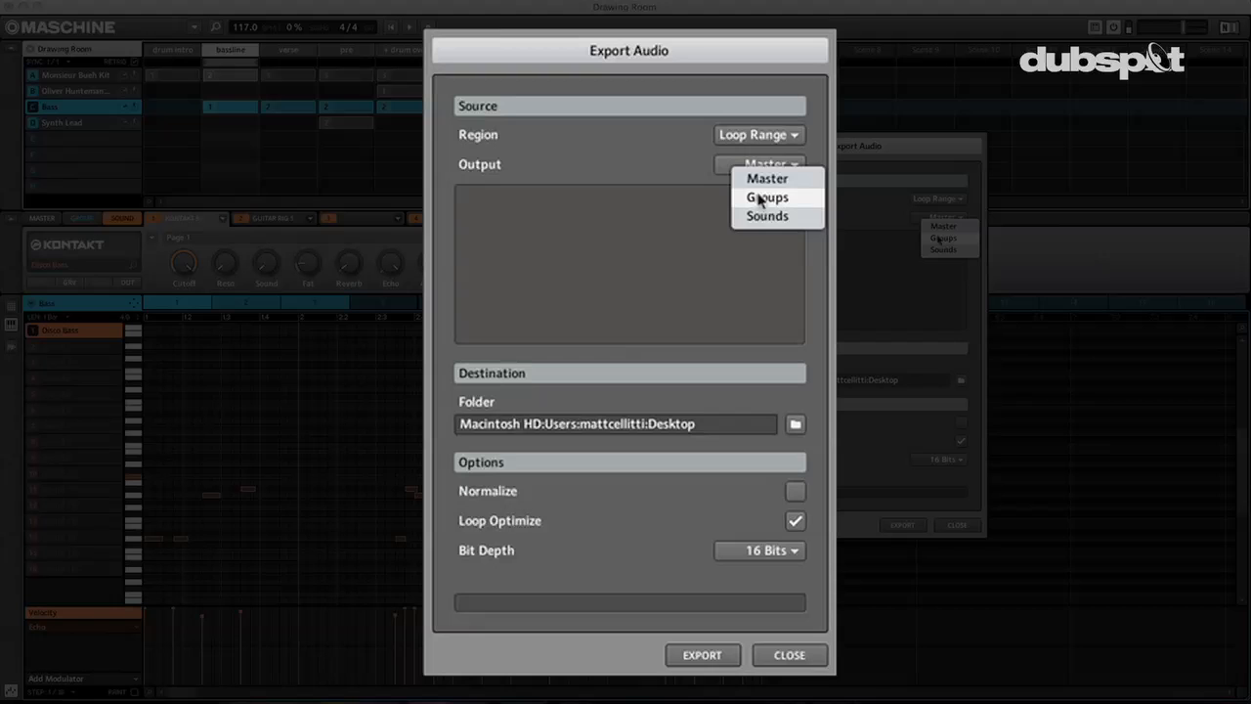
click(767, 197)
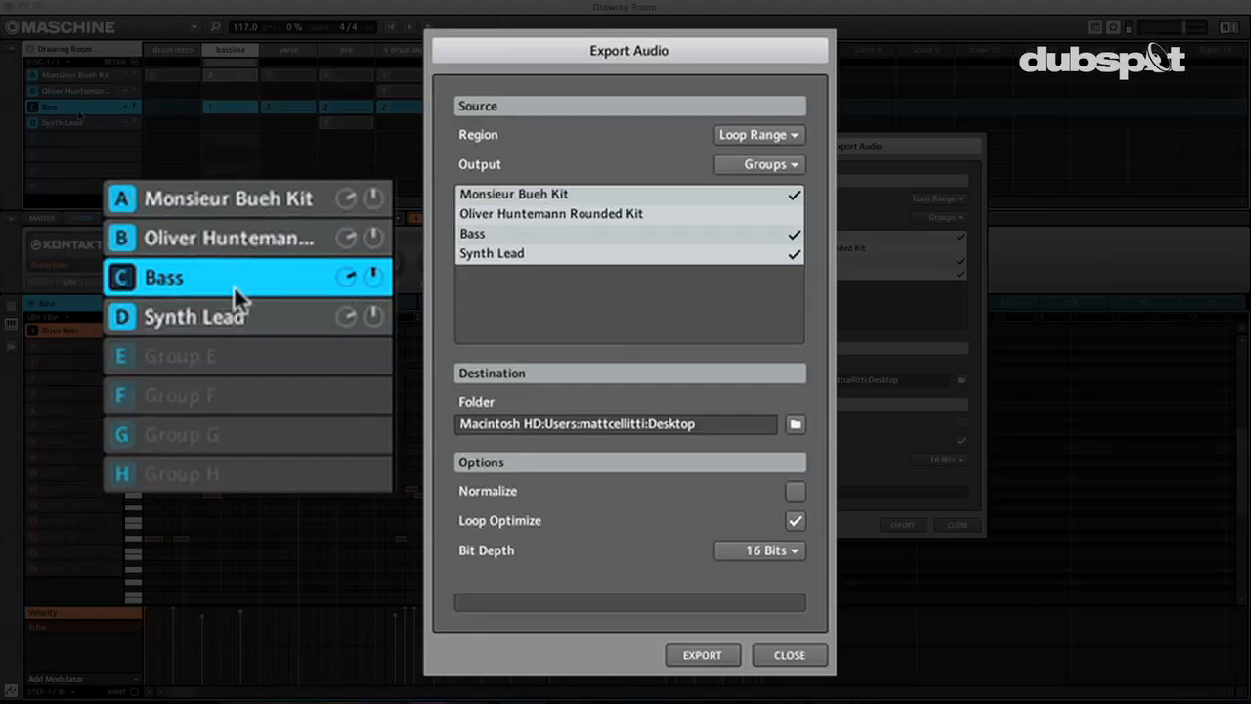
mouse_move(588, 151)
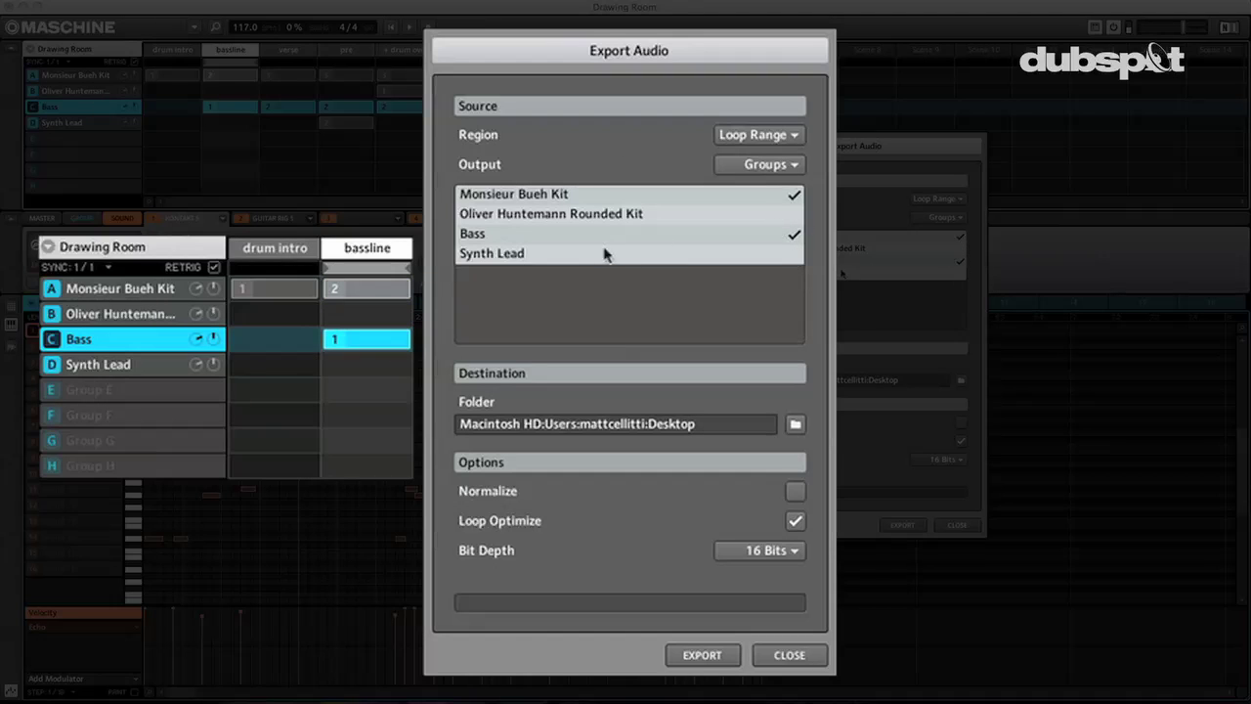
mouse_move(753, 586)
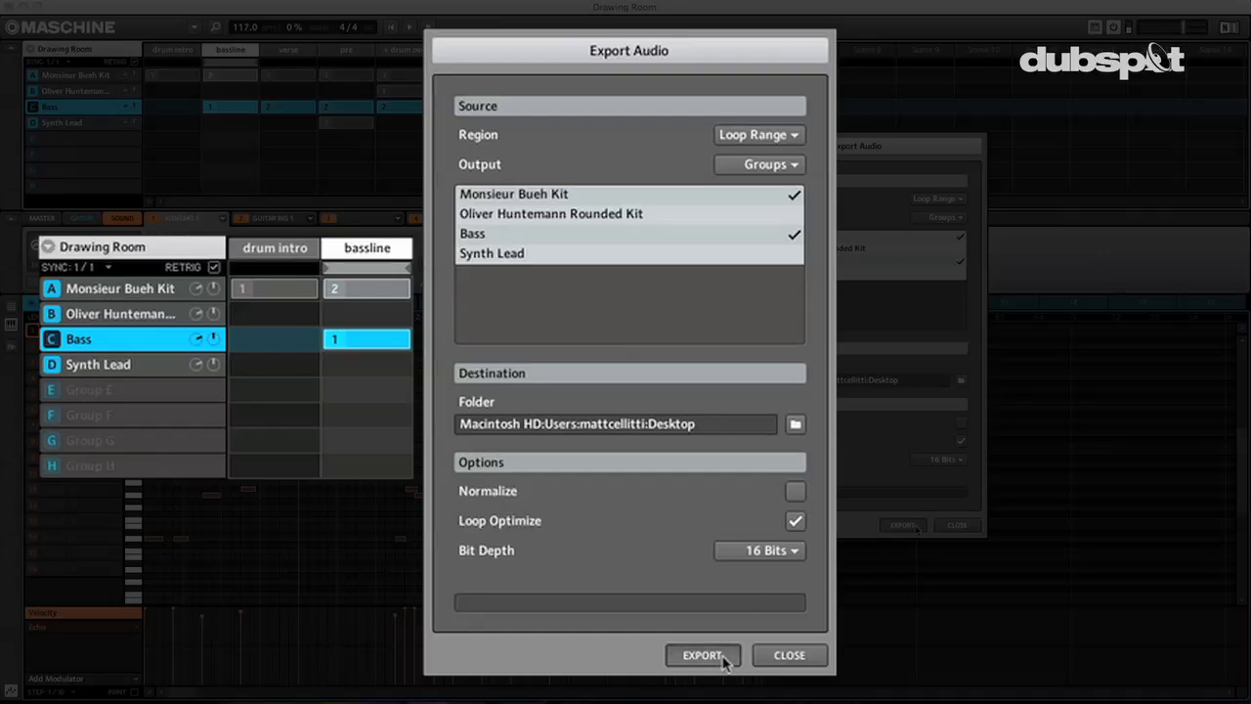
click(702, 655)
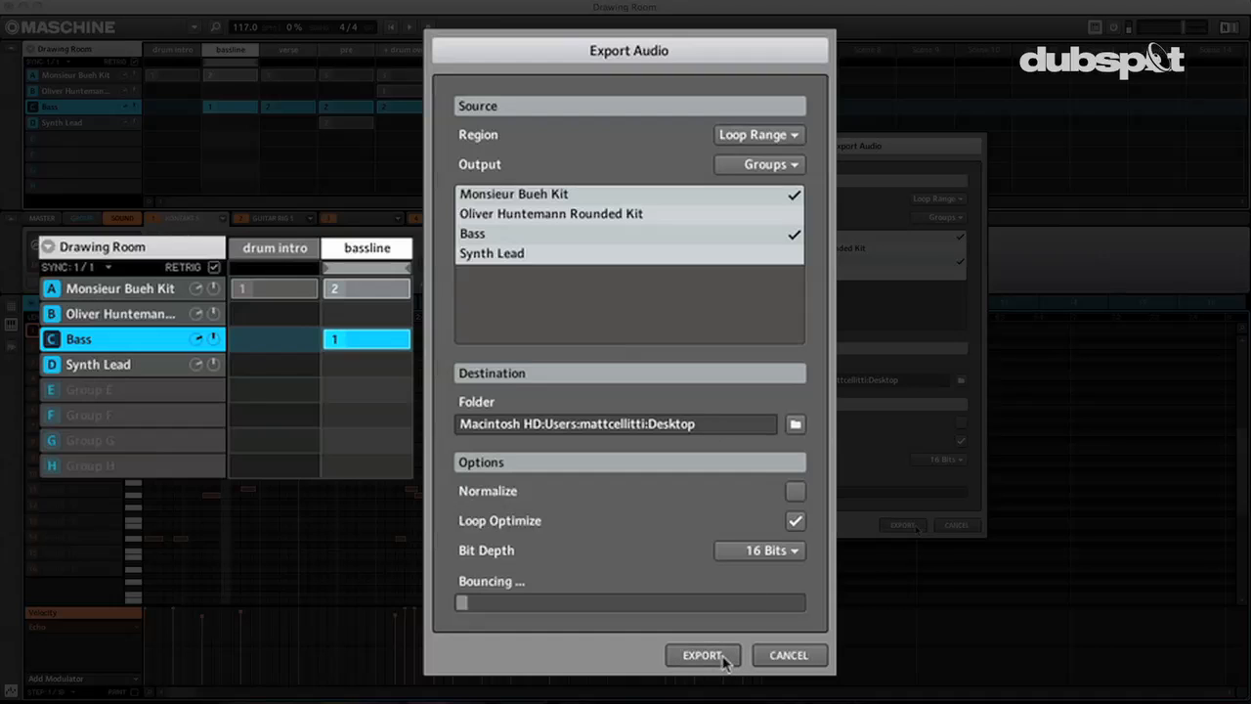
click(703, 655)
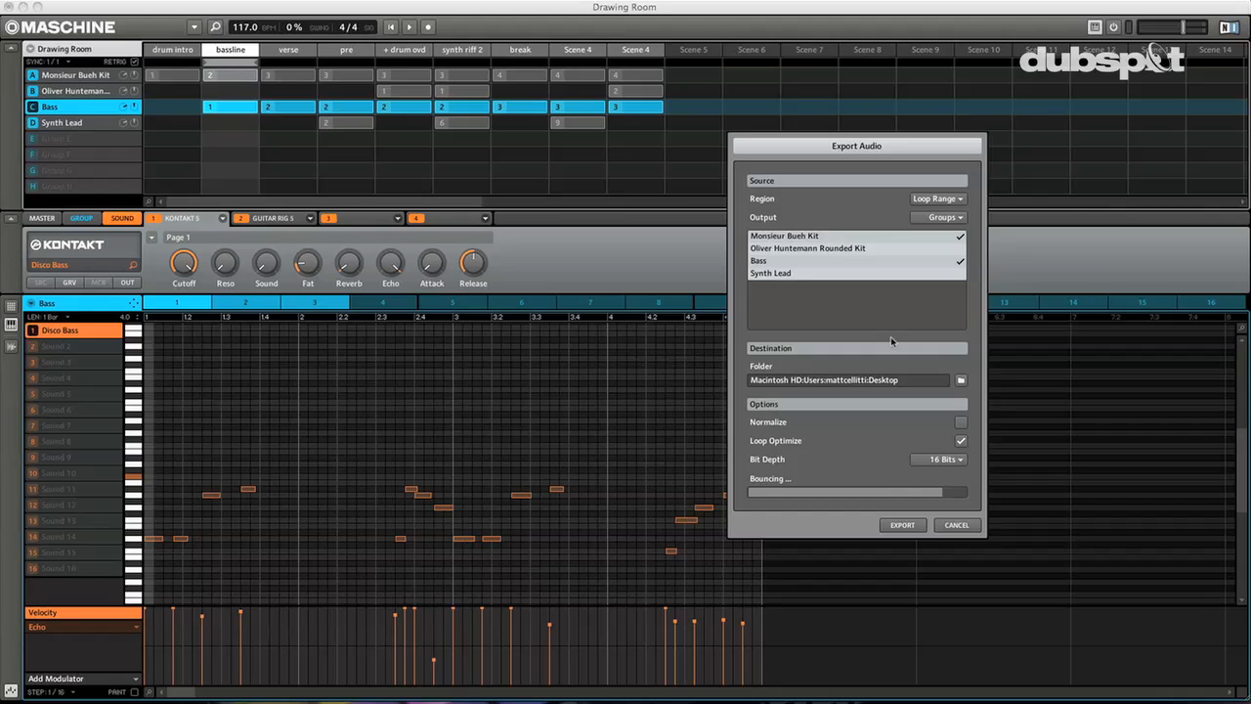
mouse_move(901, 331)
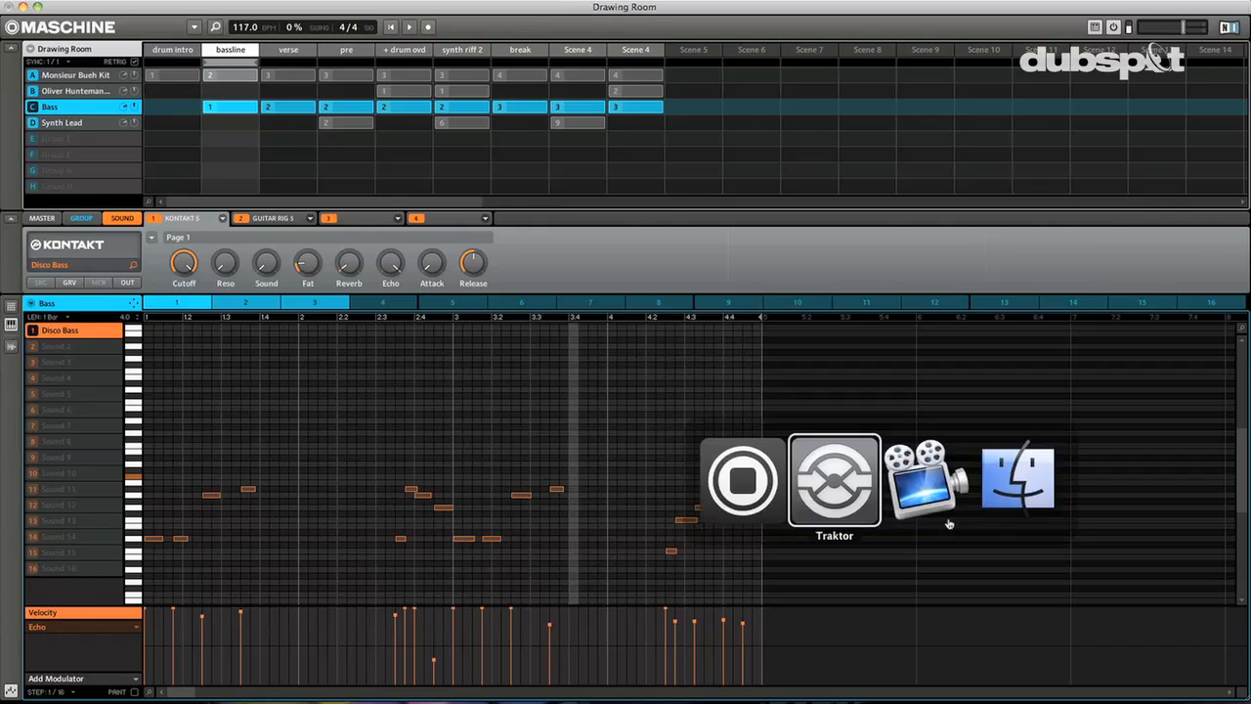
In Traktor, drop the Monsieur Bueh Kit WAV into remix slot 1 and start renaming it kick/shaker/hat.
click(834, 479)
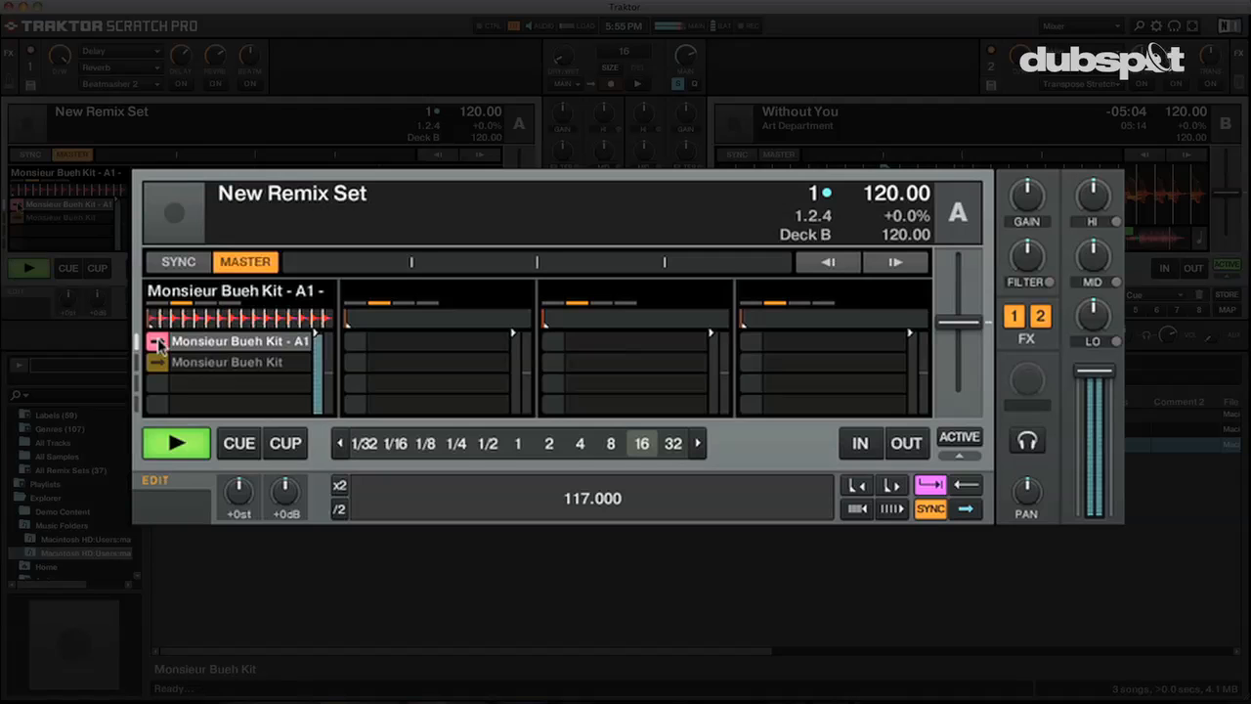
click(176, 442)
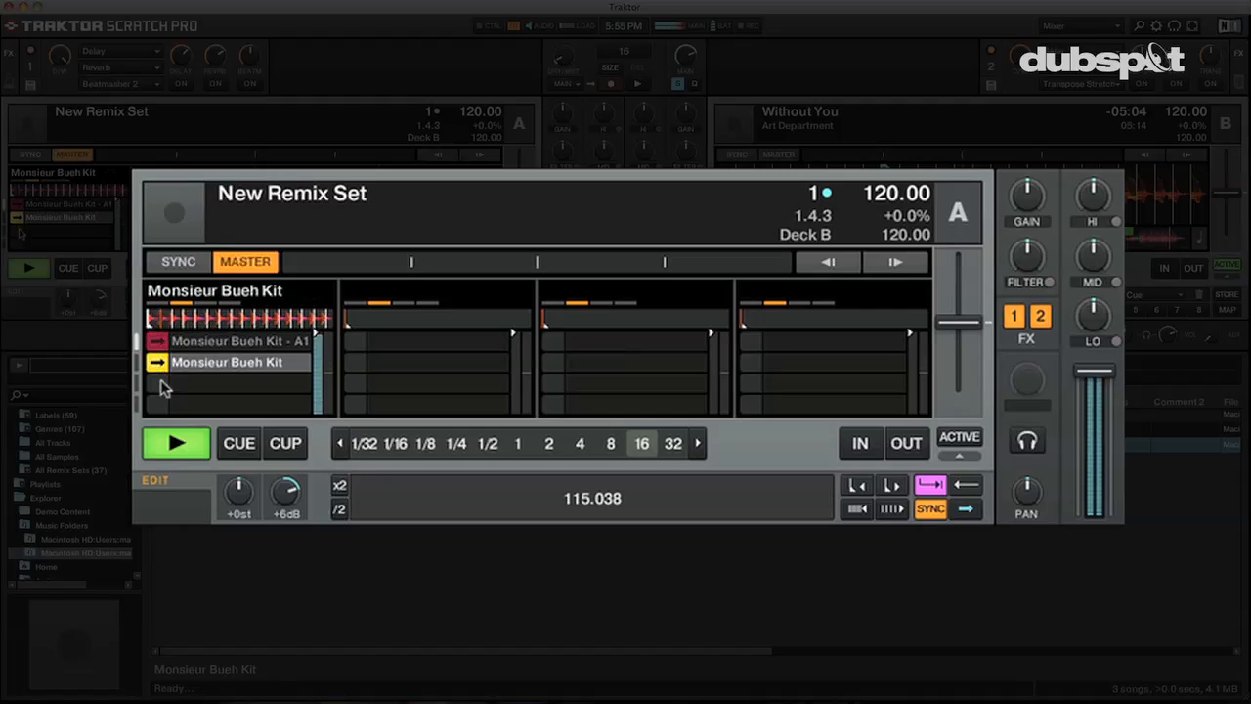
click(177, 443)
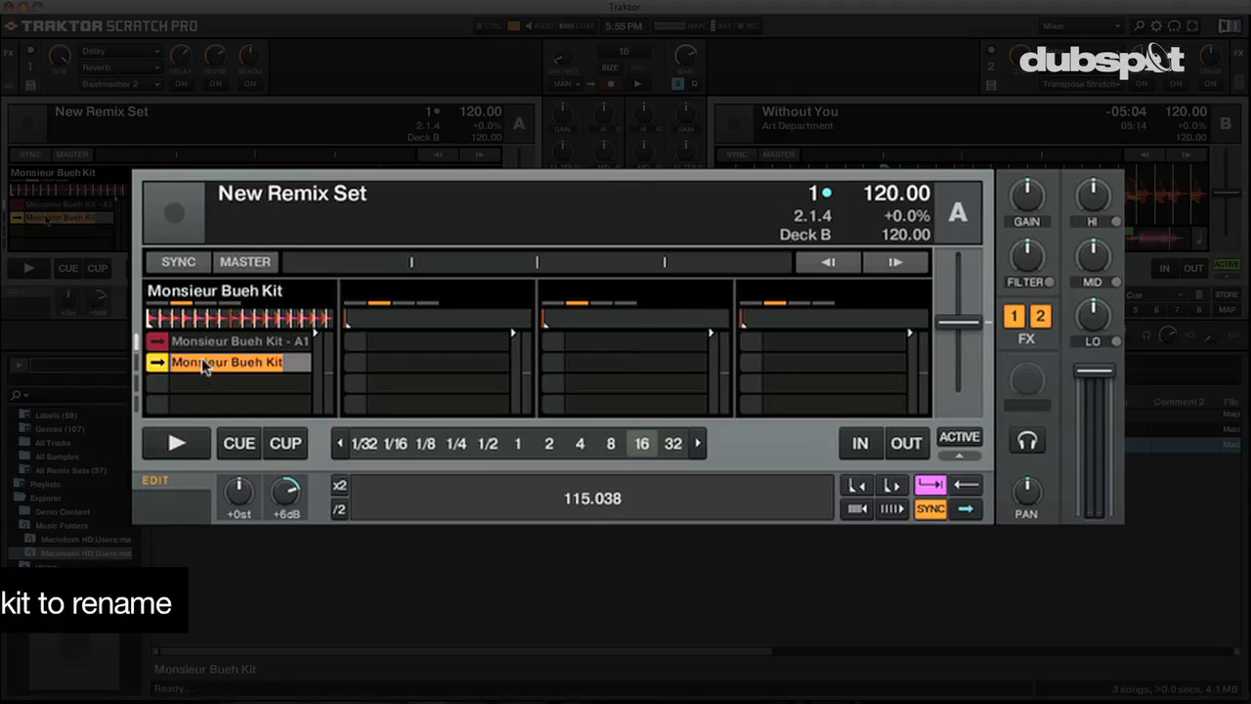
double_click(235, 363)
text(kick/shaker/hat)
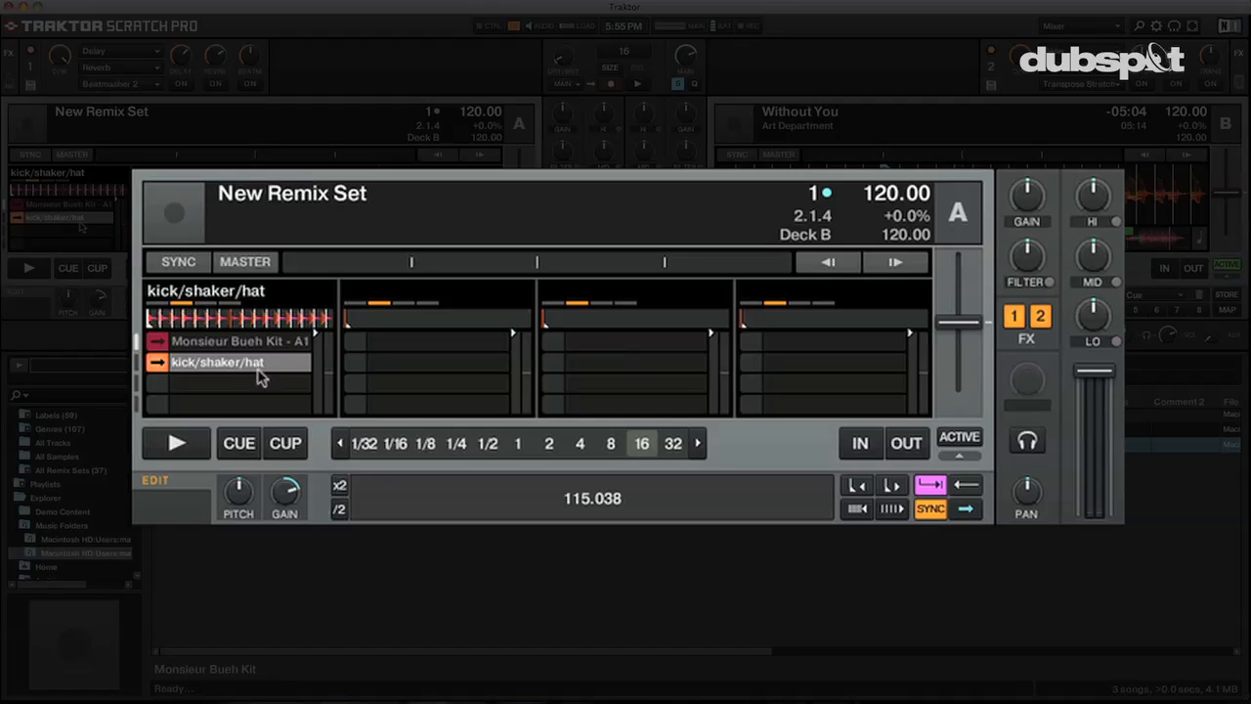
mouse_move(277, 378)
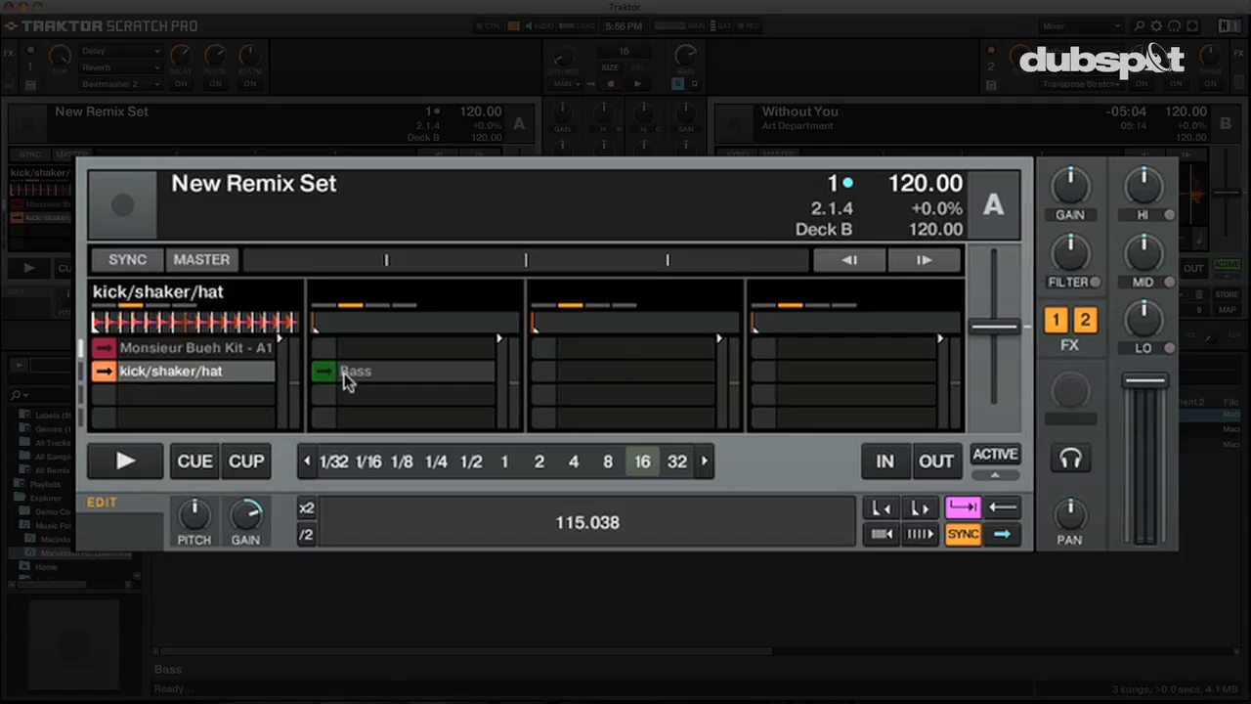
mouse_move(345, 388)
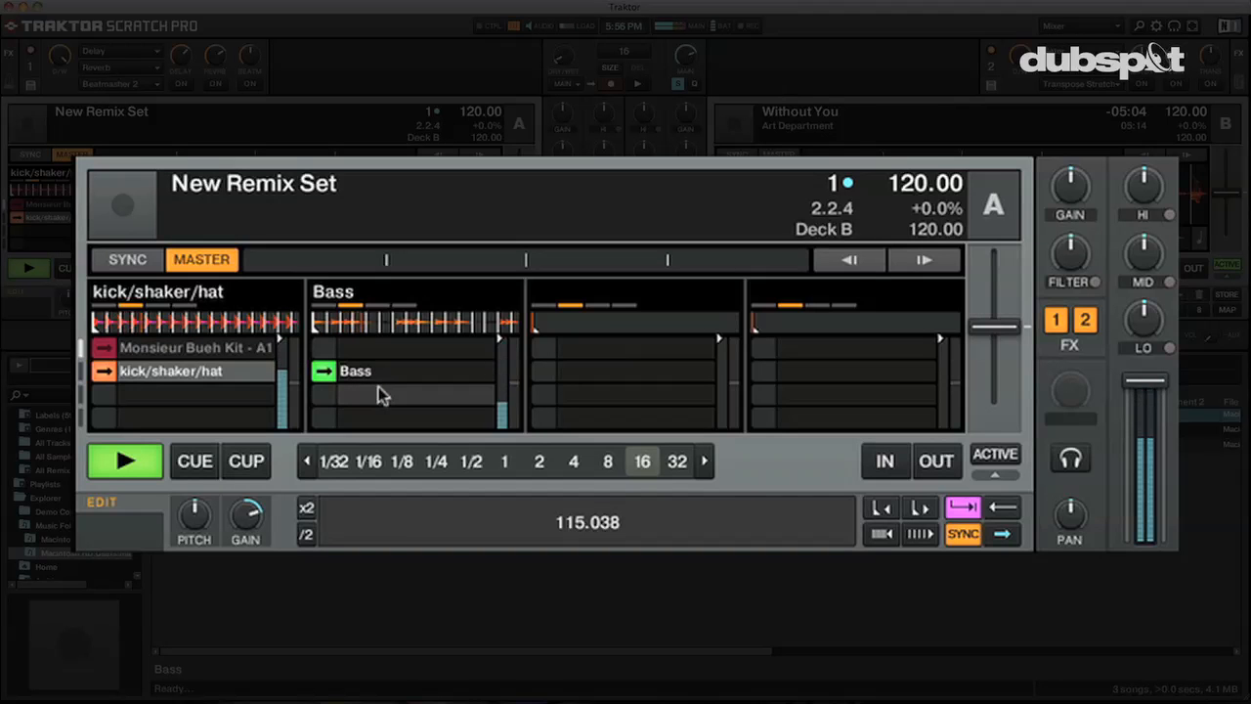
Trigger the Bass loop in the remix deck's second slot alongside kick/shaker/hat.
click(123, 460)
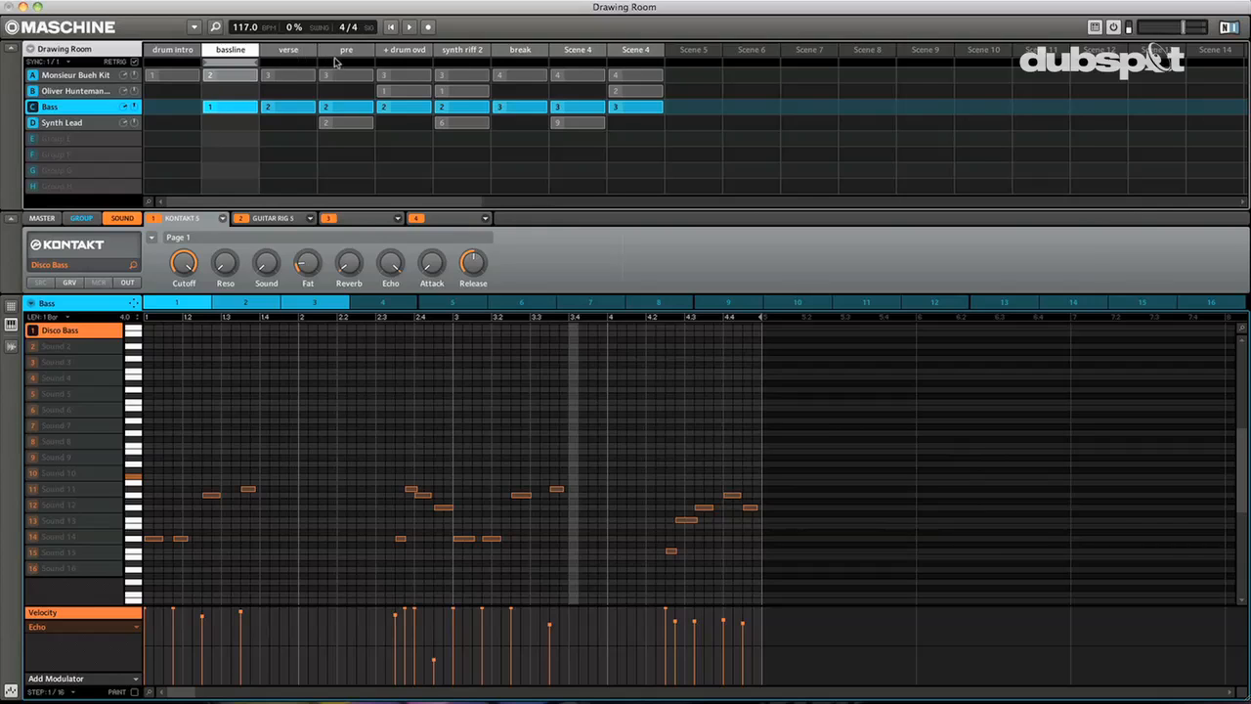
Select the pre scene, then step through the Bass group to the Synth Lead pattern.
click(345, 50)
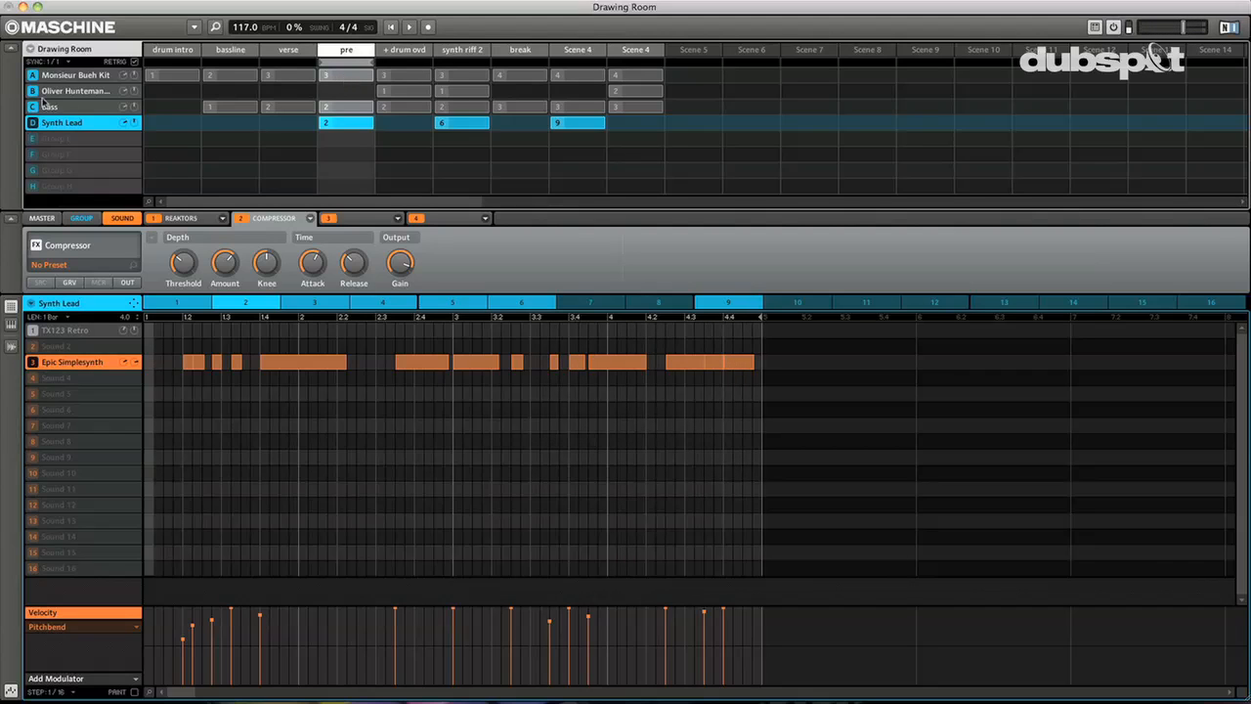
click(58, 107)
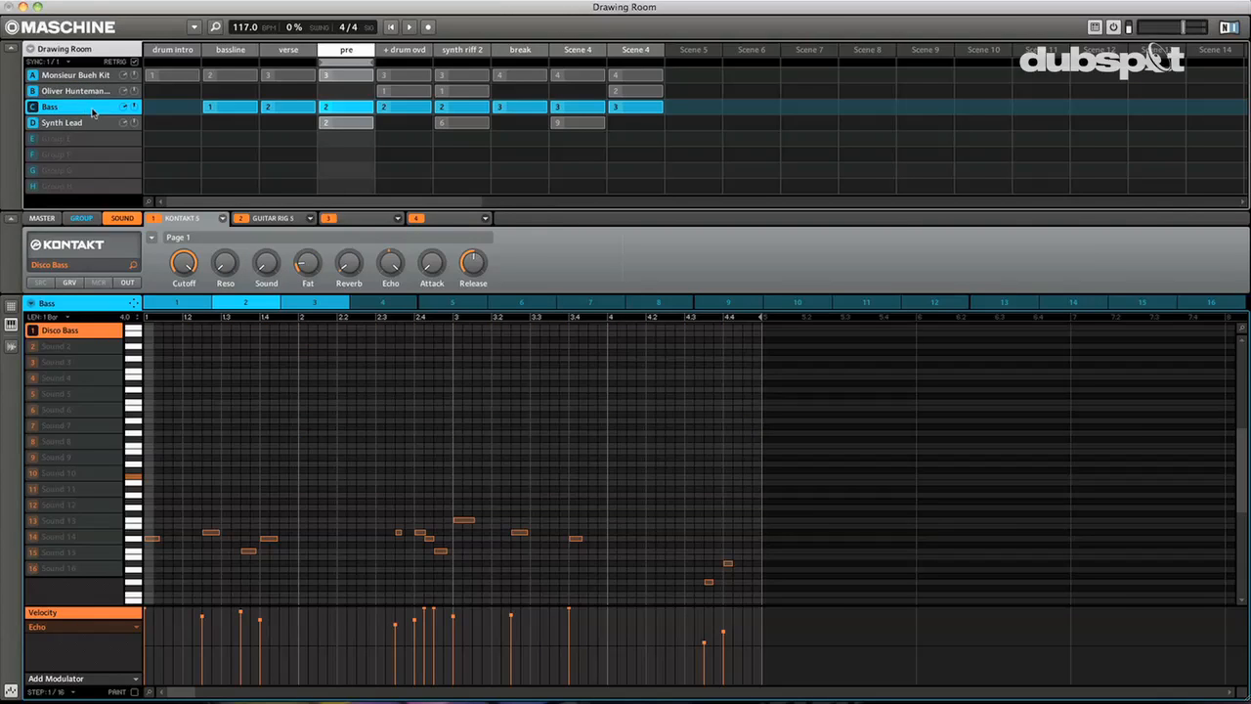
click(64, 123)
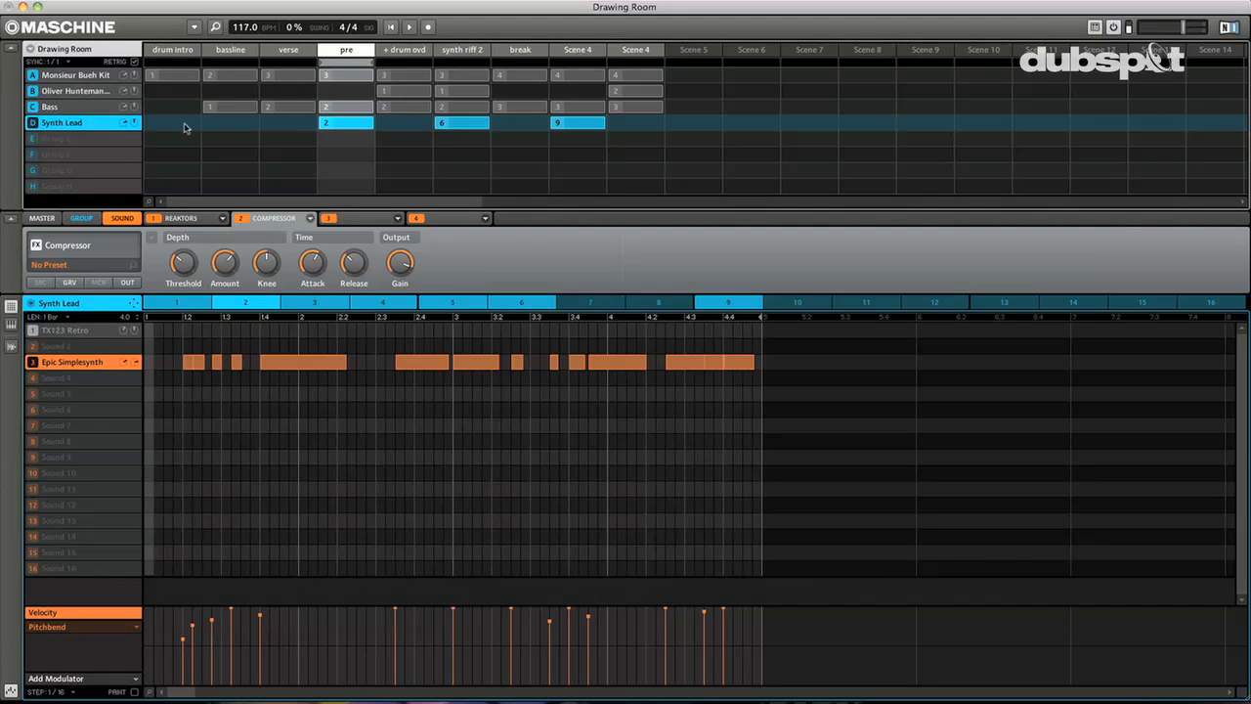
click(562, 235)
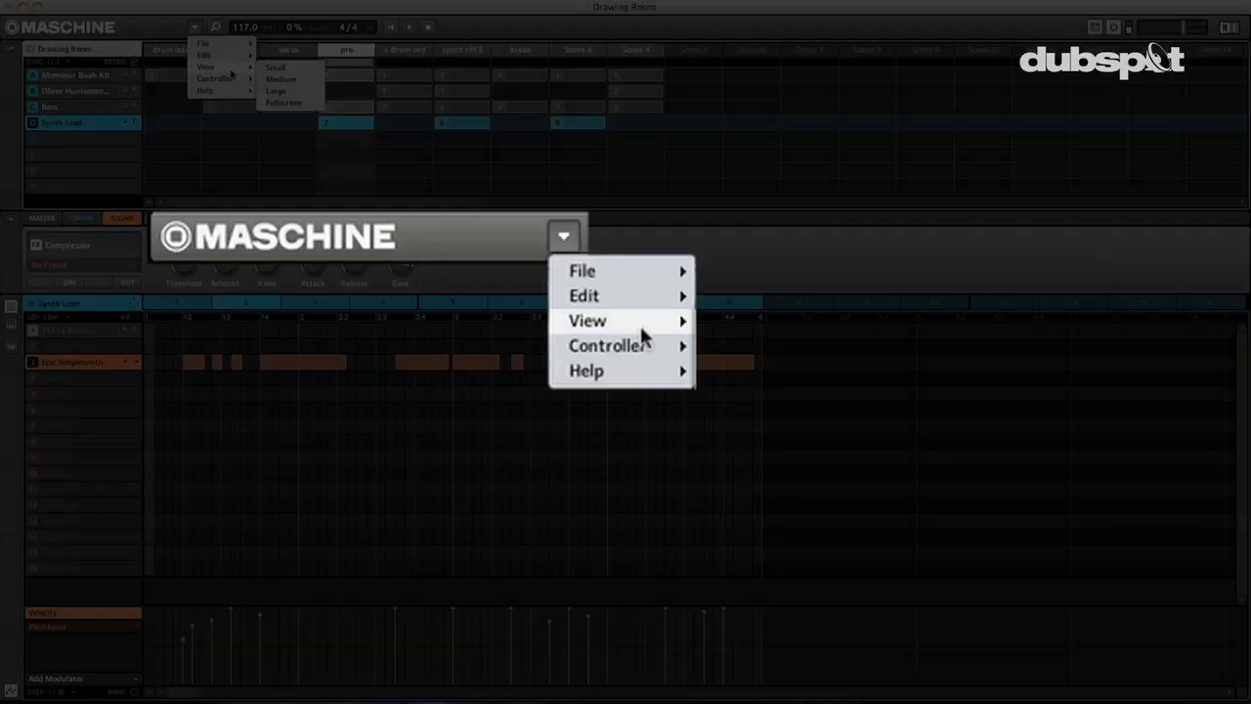
Export the Monsieur Bueh Kit, Bass and Synth Lead groups via Export Audio, then close the dialog.
click(583, 270)
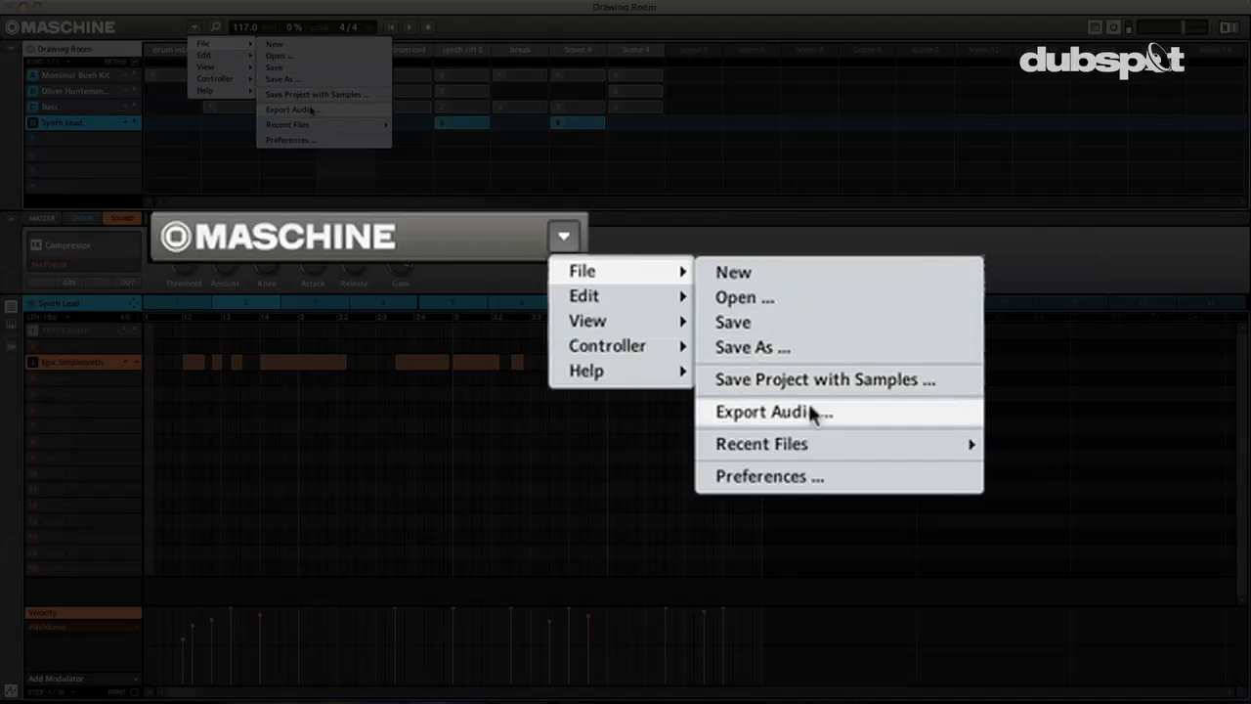
click(772, 412)
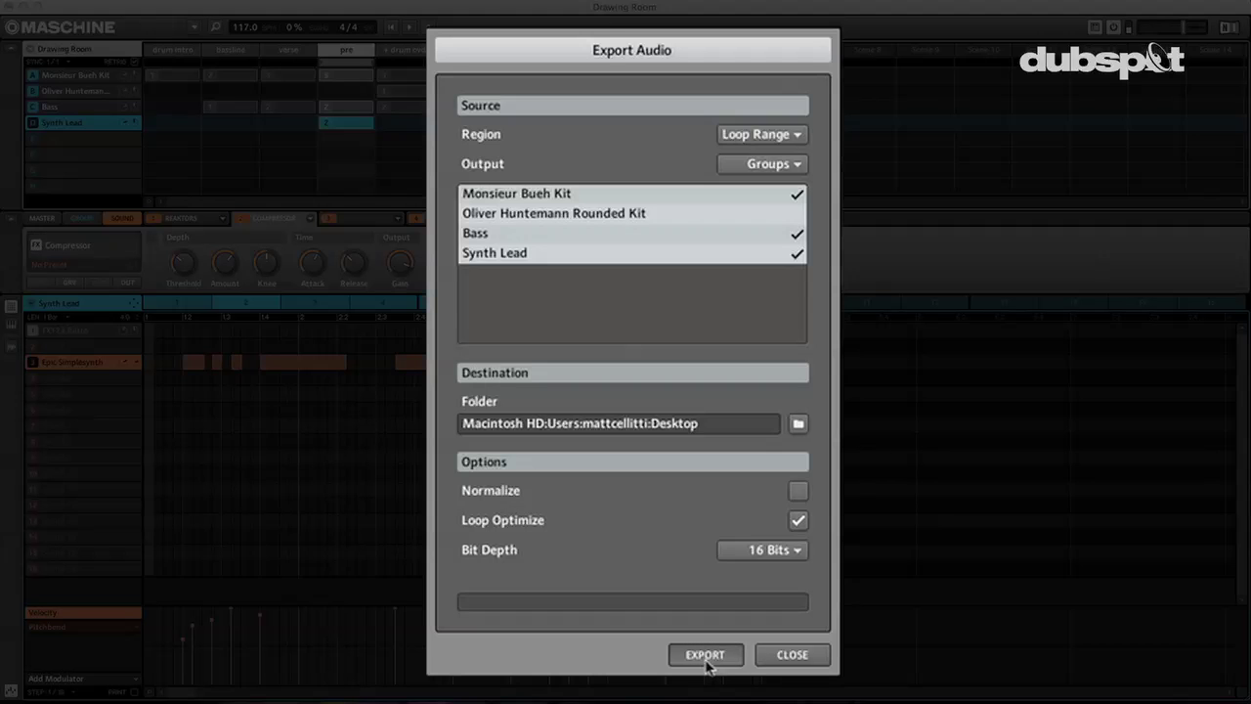
click(706, 655)
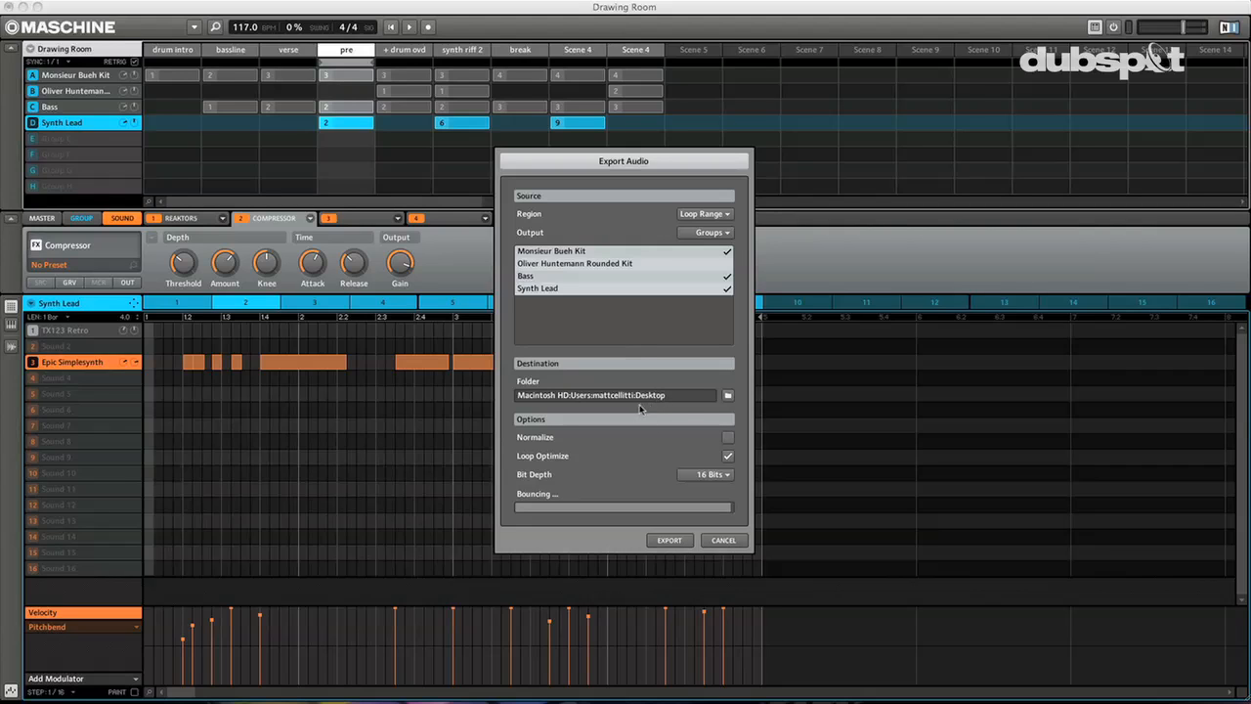
click(669, 540)
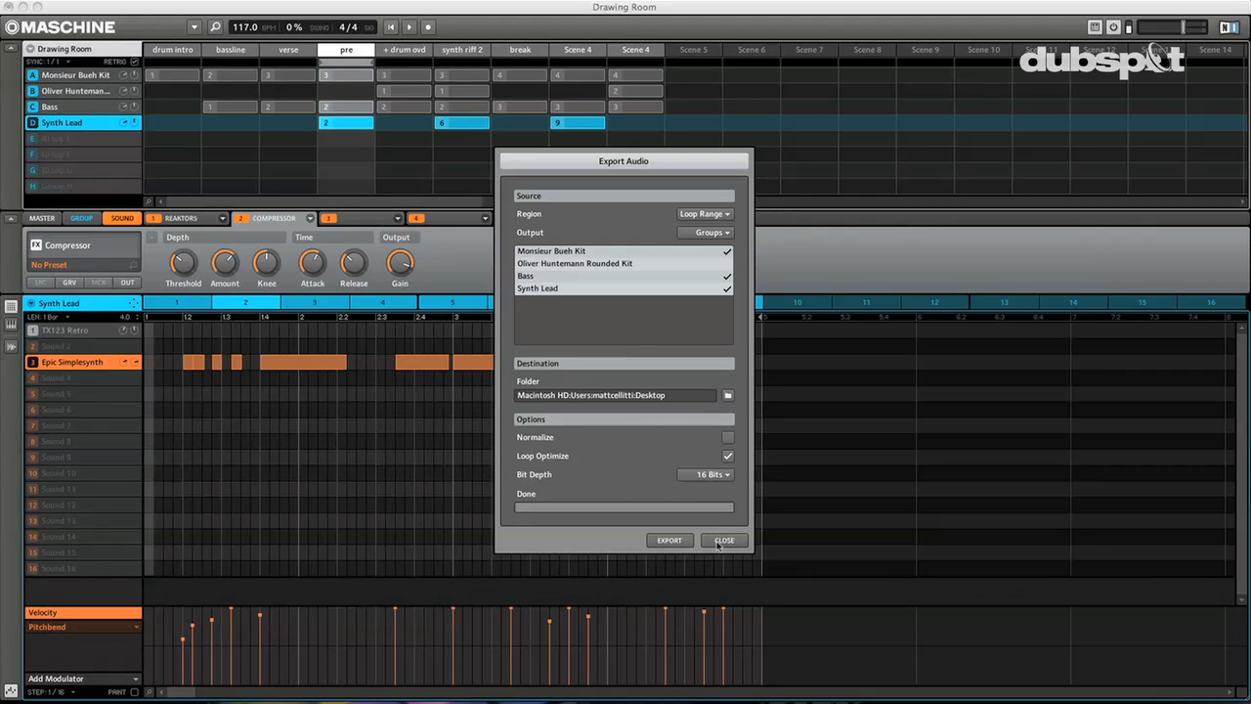
click(725, 541)
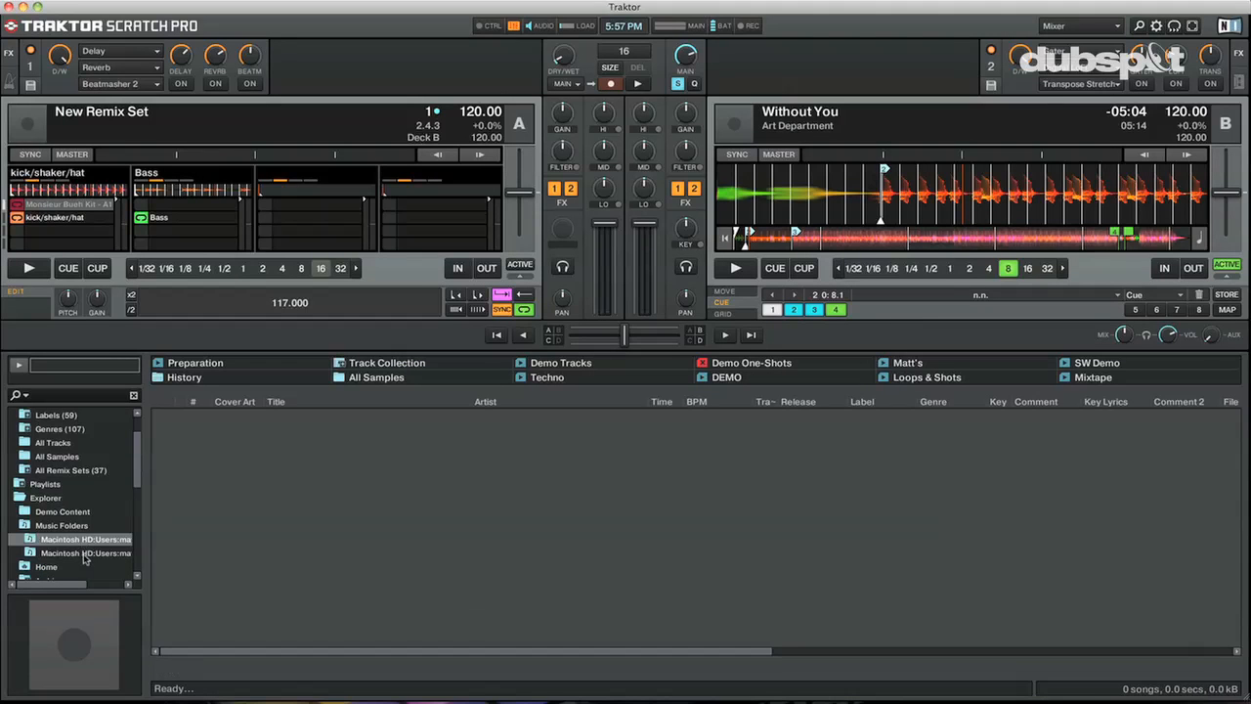
Open the Desktop folder holding the exported Kit - 2, Bass - 2 and Synth Lead loops.
click(85, 553)
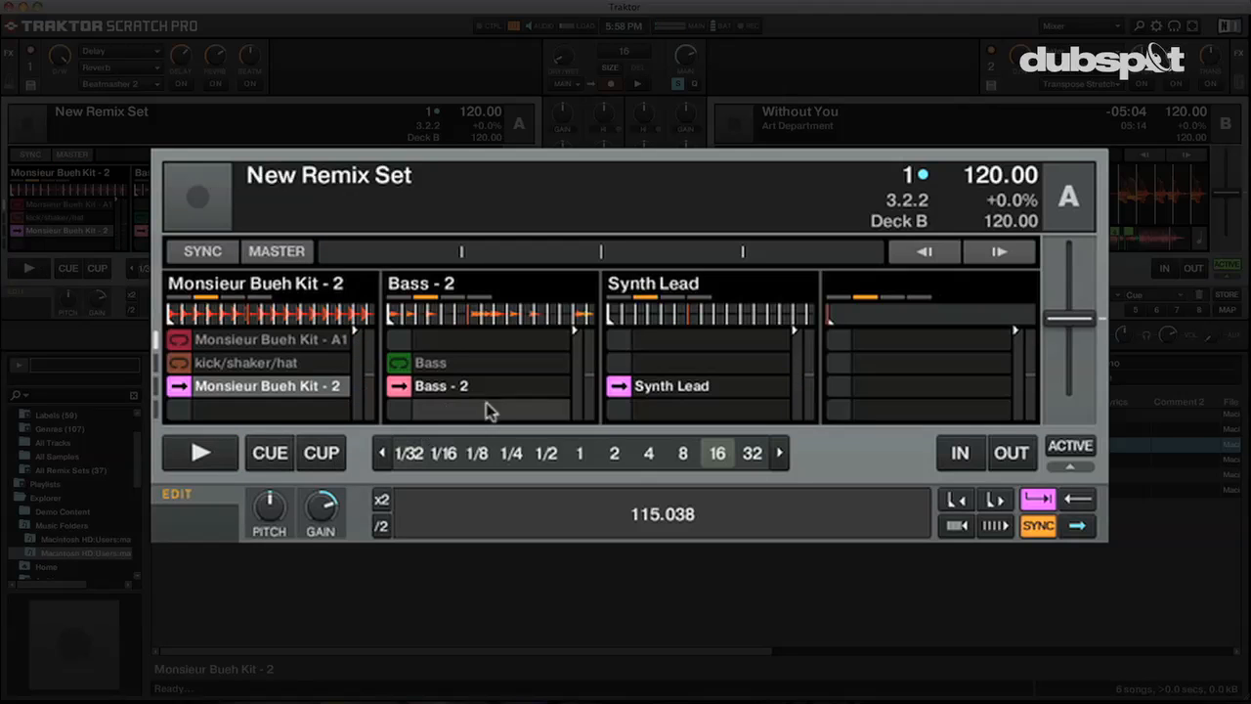
mouse_move(1069, 213)
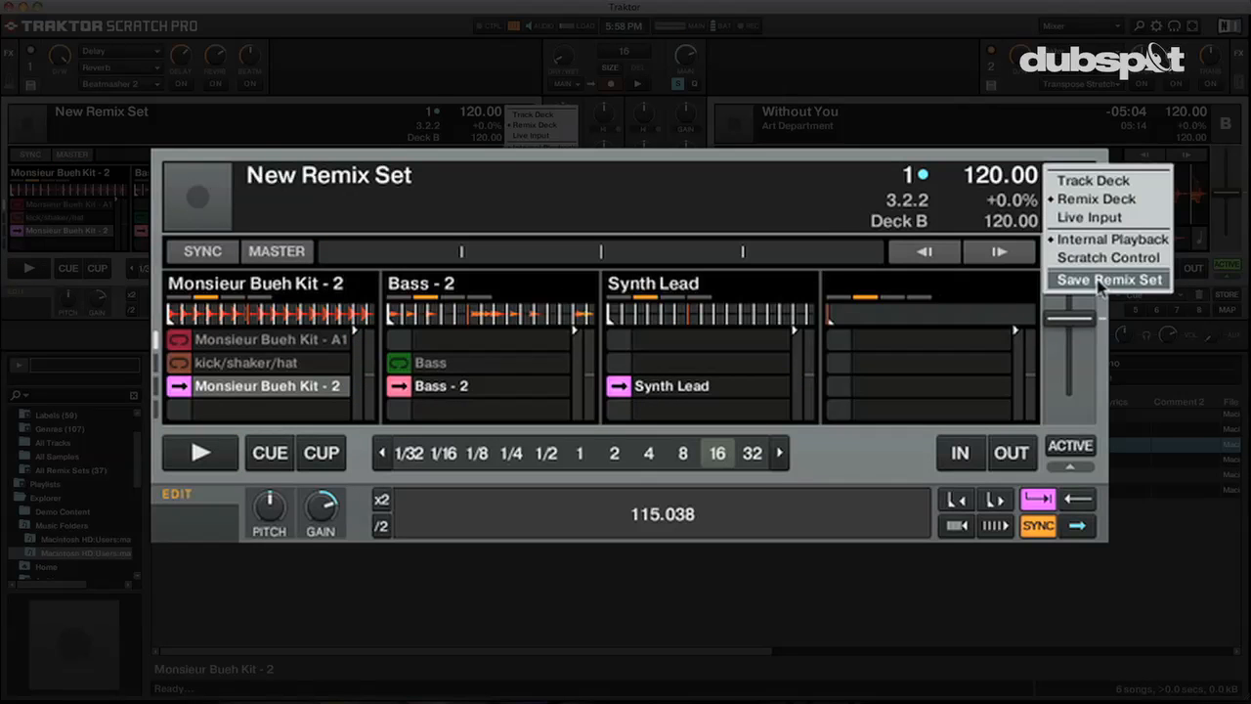
mouse_move(1107, 257)
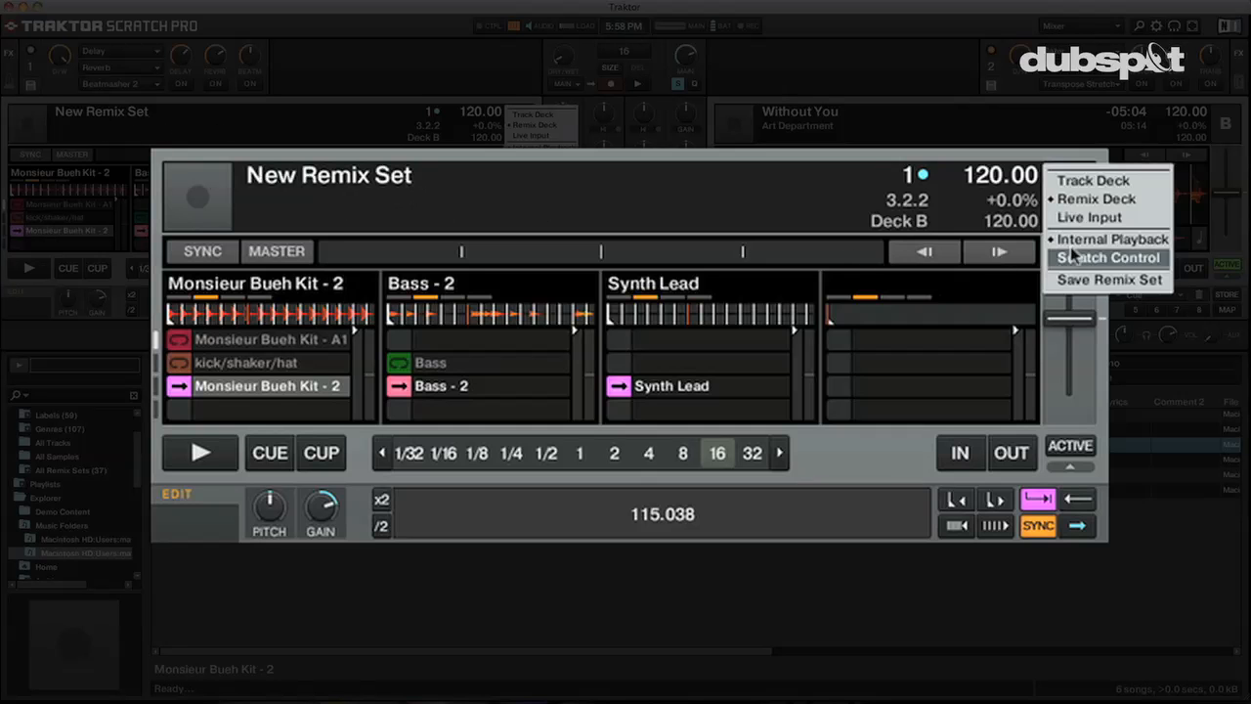
mouse_move(1107, 279)
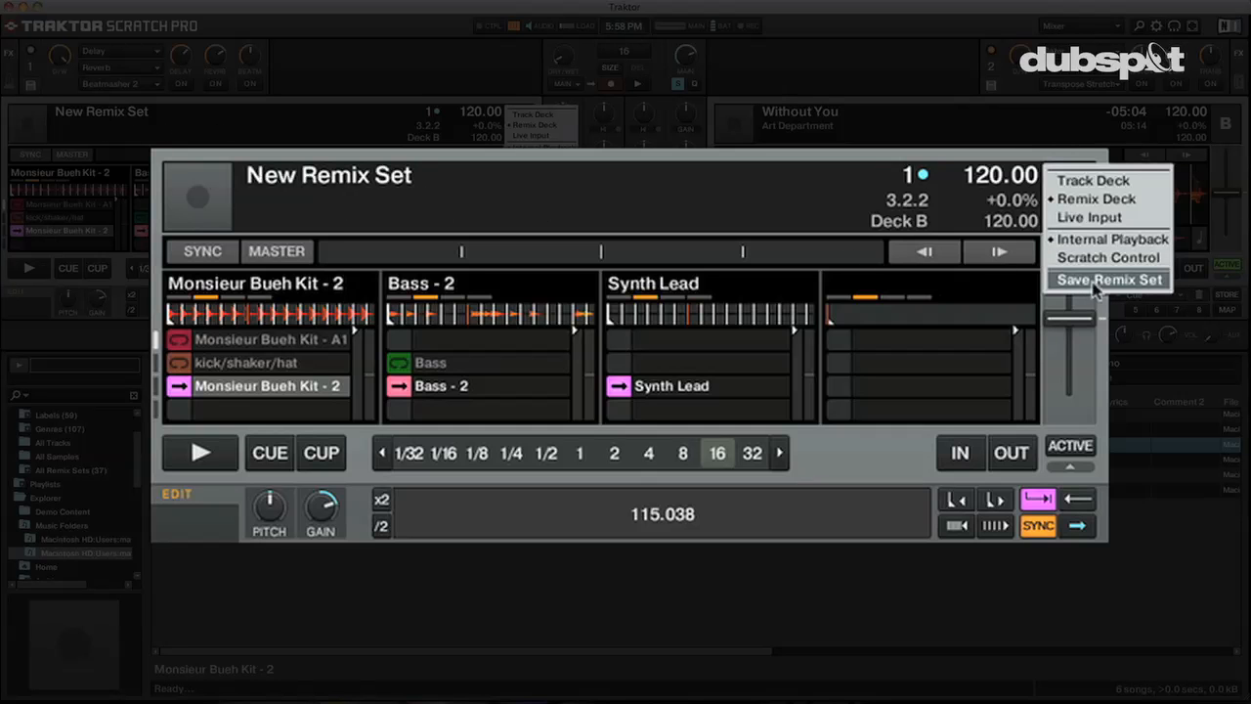